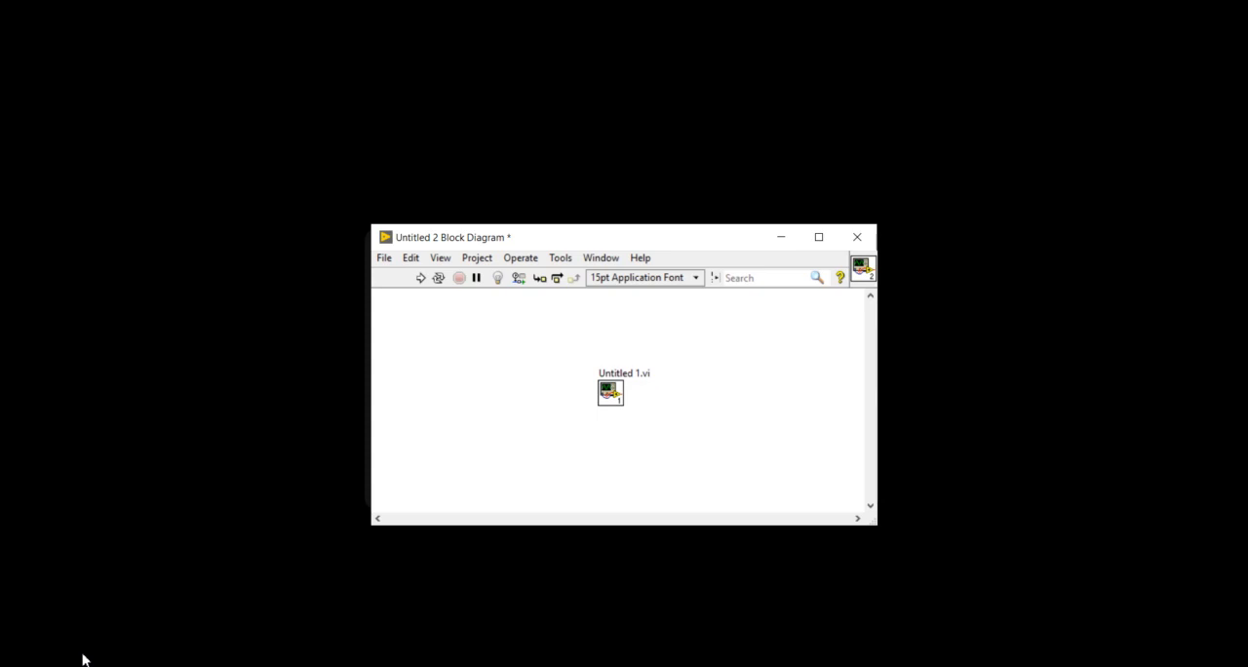
mouse_move(383, 250)
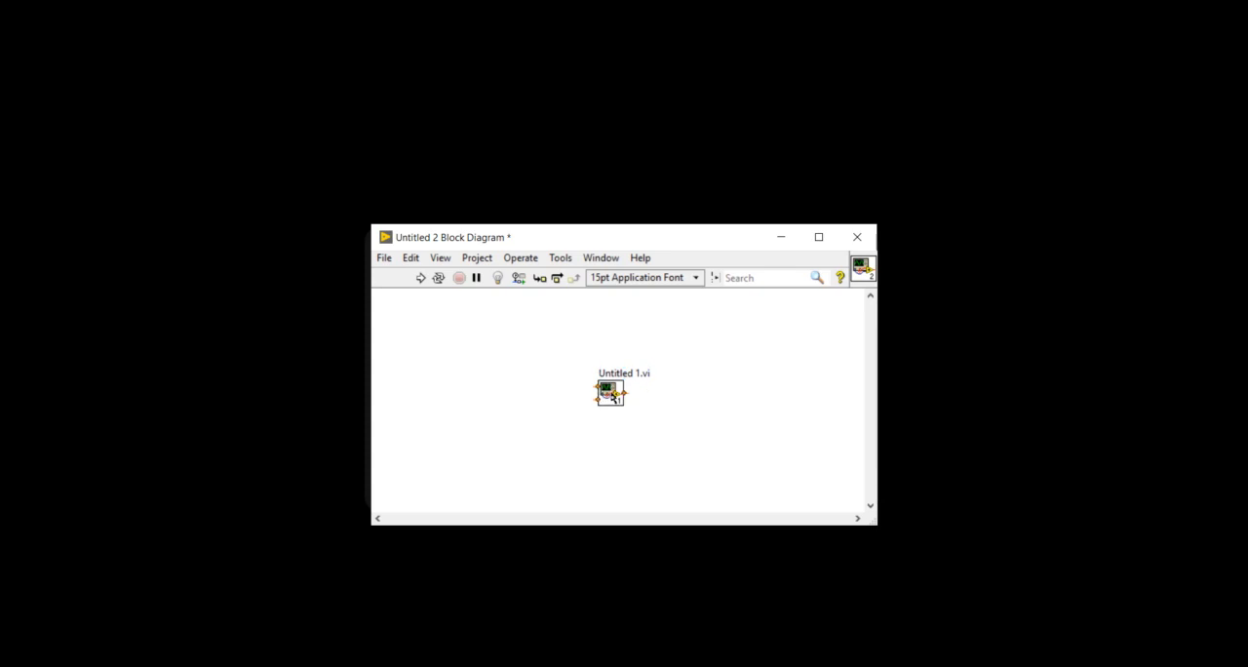
Create numeric constants 3 and 4 on the Untitled 1 subVI's two input terminals
right_click(607, 391)
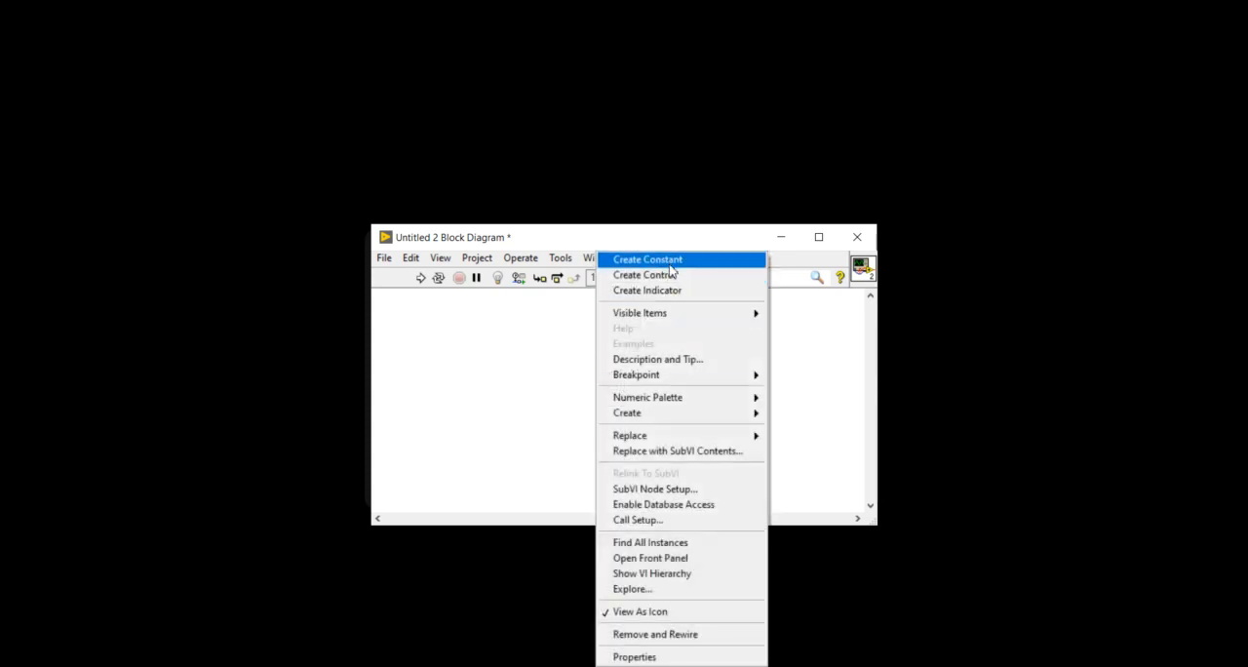
mouse_move(646, 289)
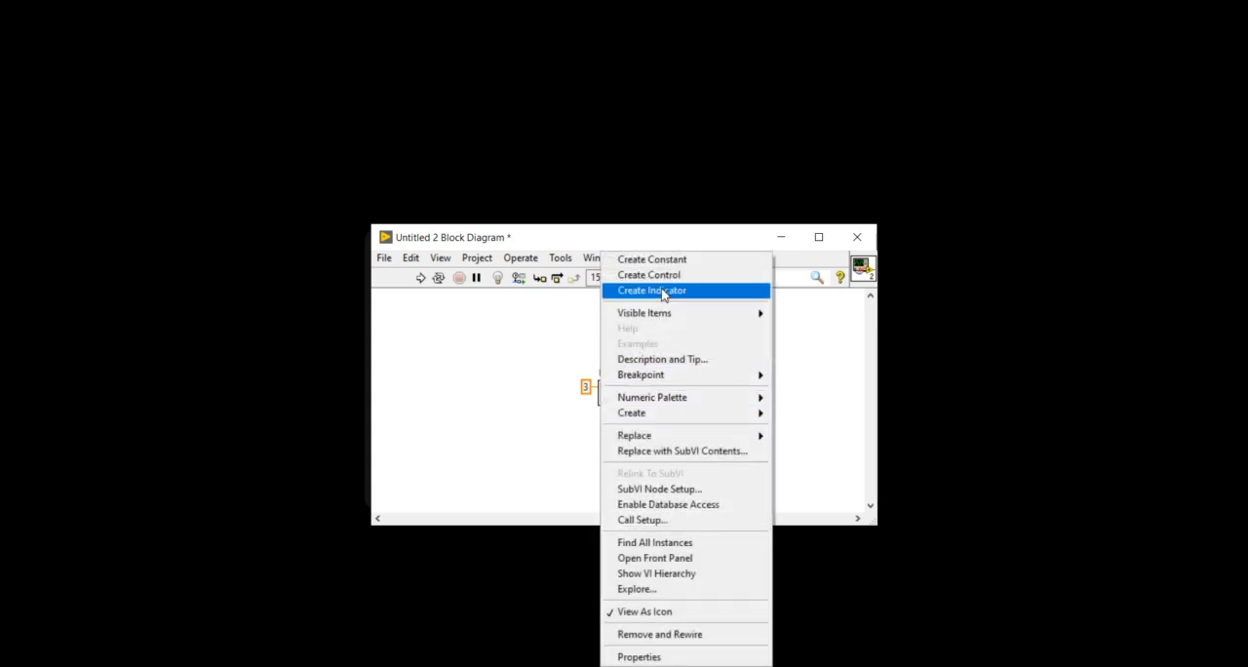
click(651, 290)
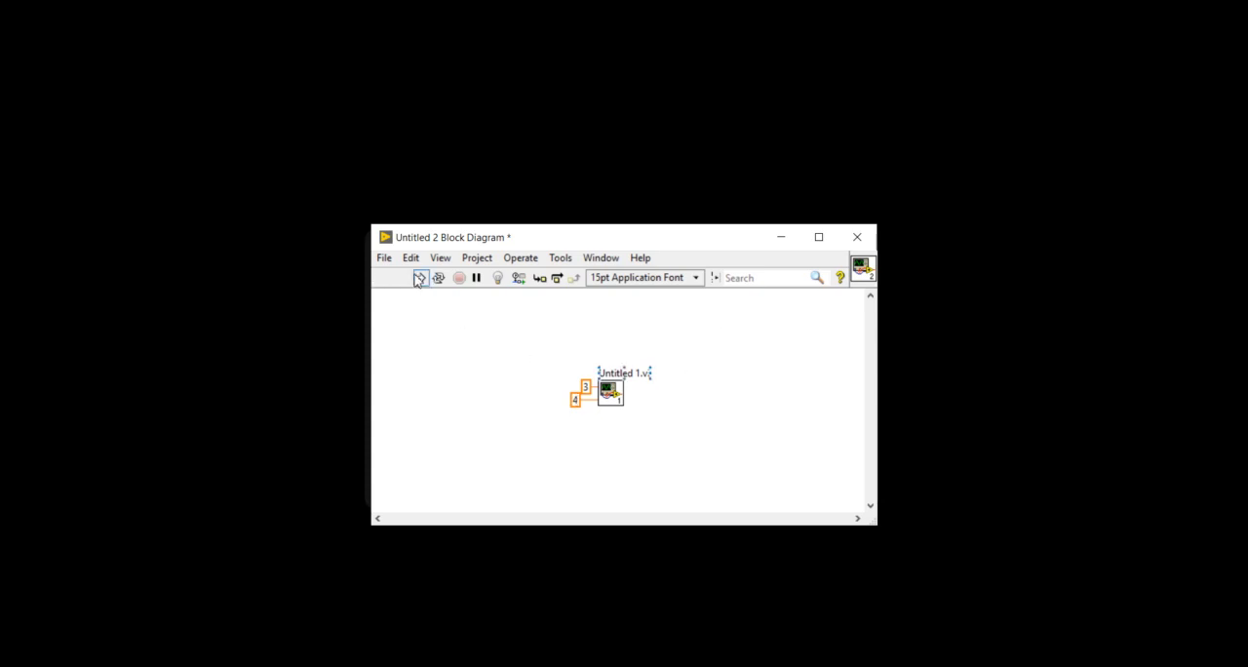
Run Untitled 2 with constants 6 and 5 and confirm the subVI shows x*y = 30
click(420, 278)
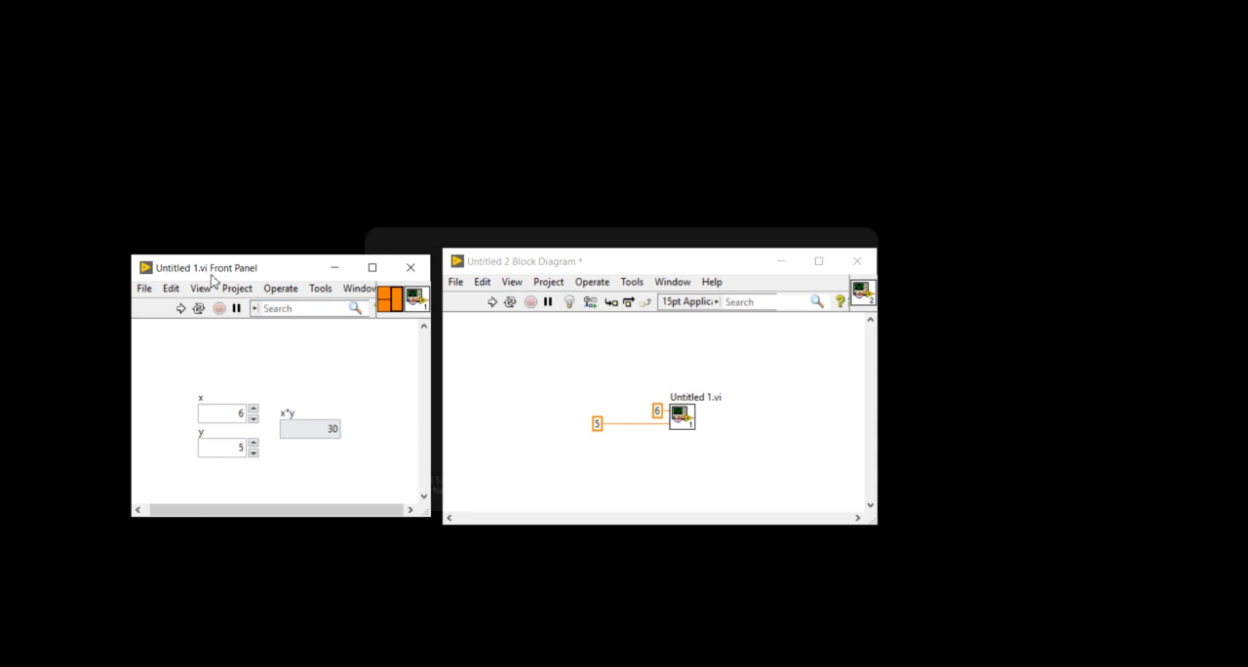
mouse_move(623, 394)
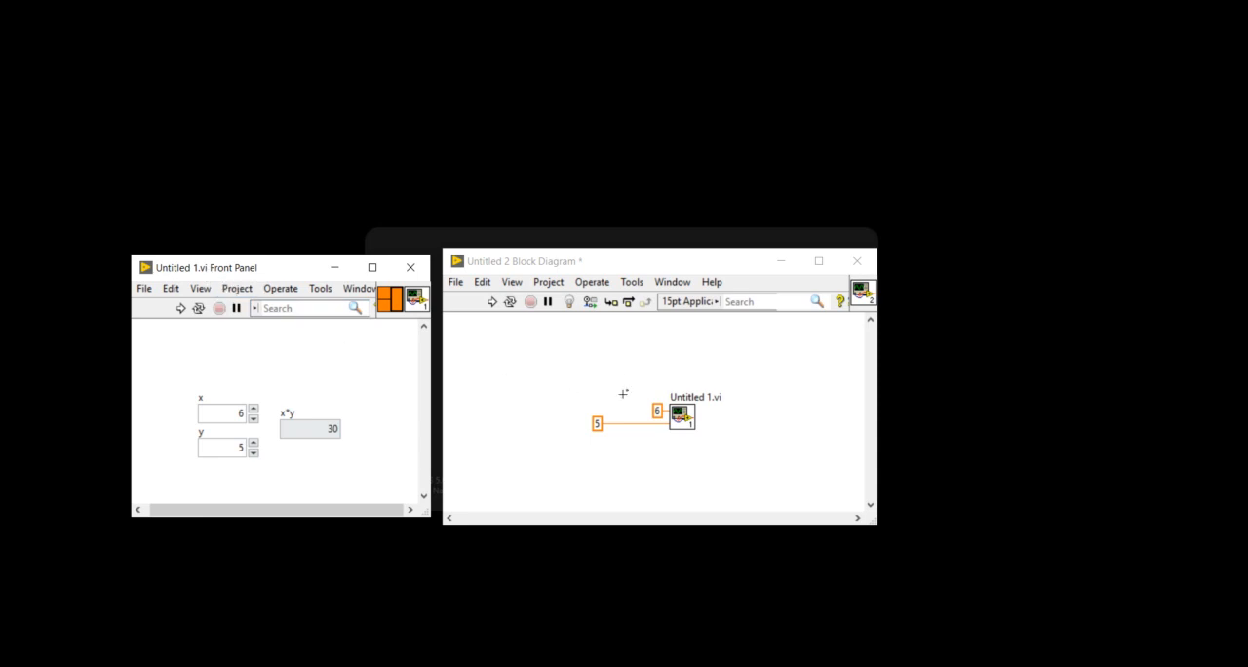
mouse_move(343, 334)
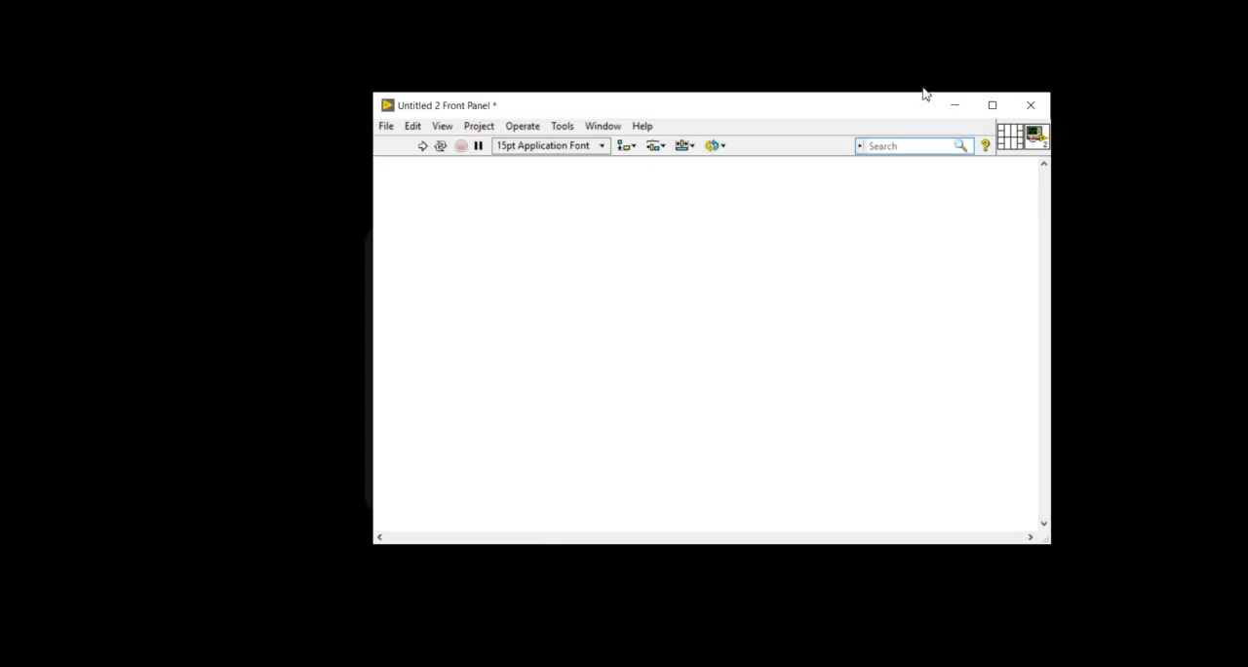
Bring up Untitled 2's block diagram, close both windows, and discard unsaved changes
click(602, 125)
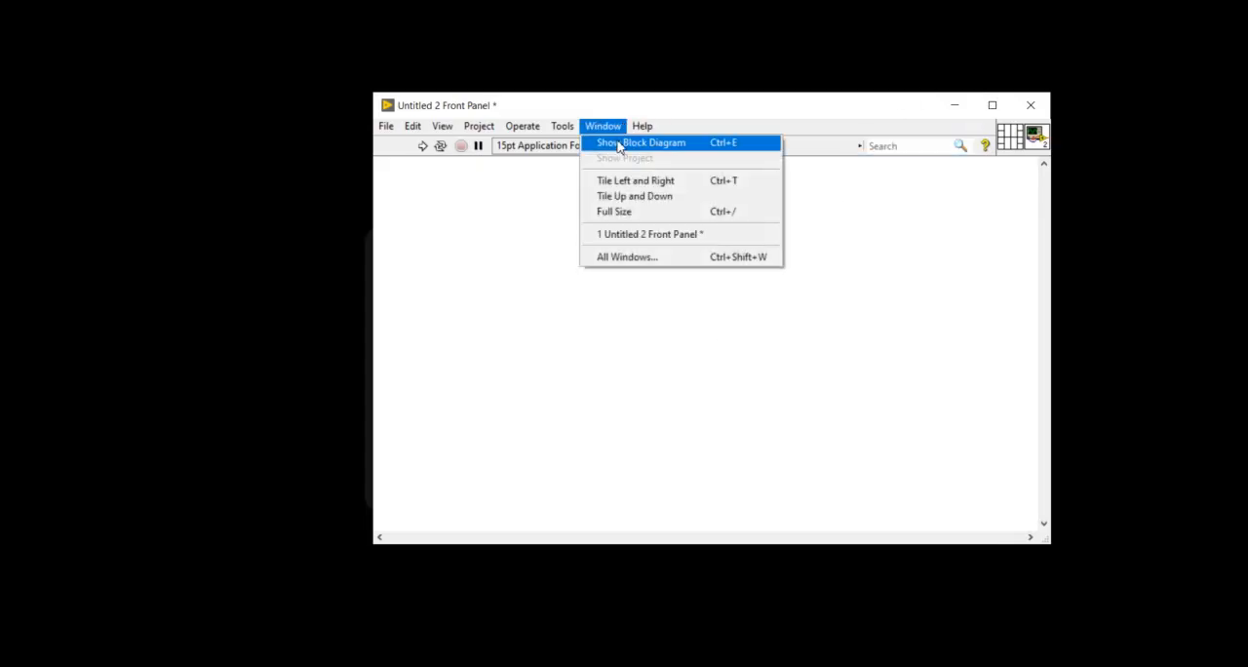
click(651, 142)
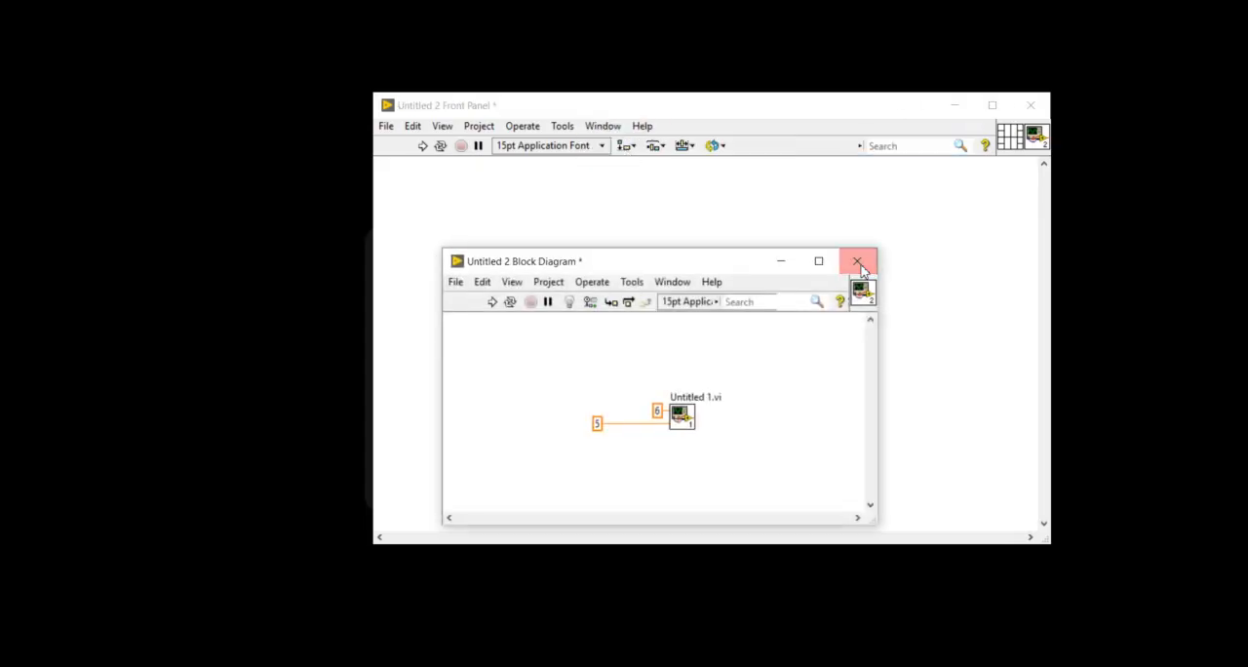
click(857, 261)
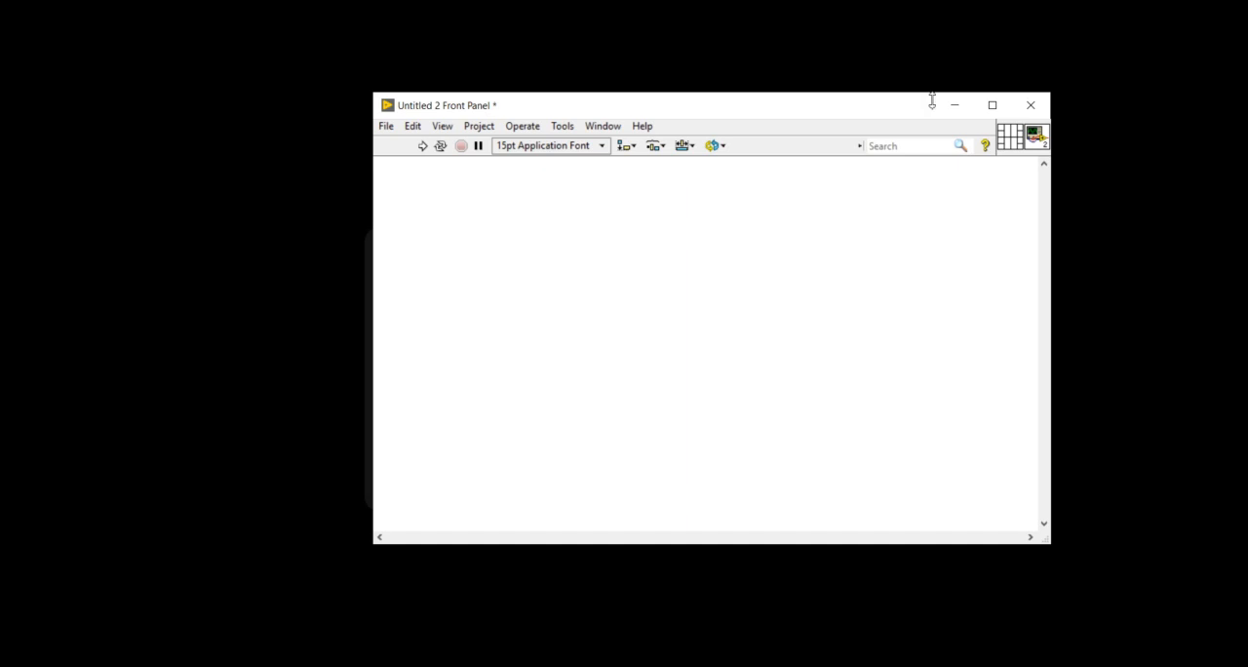
click(1029, 104)
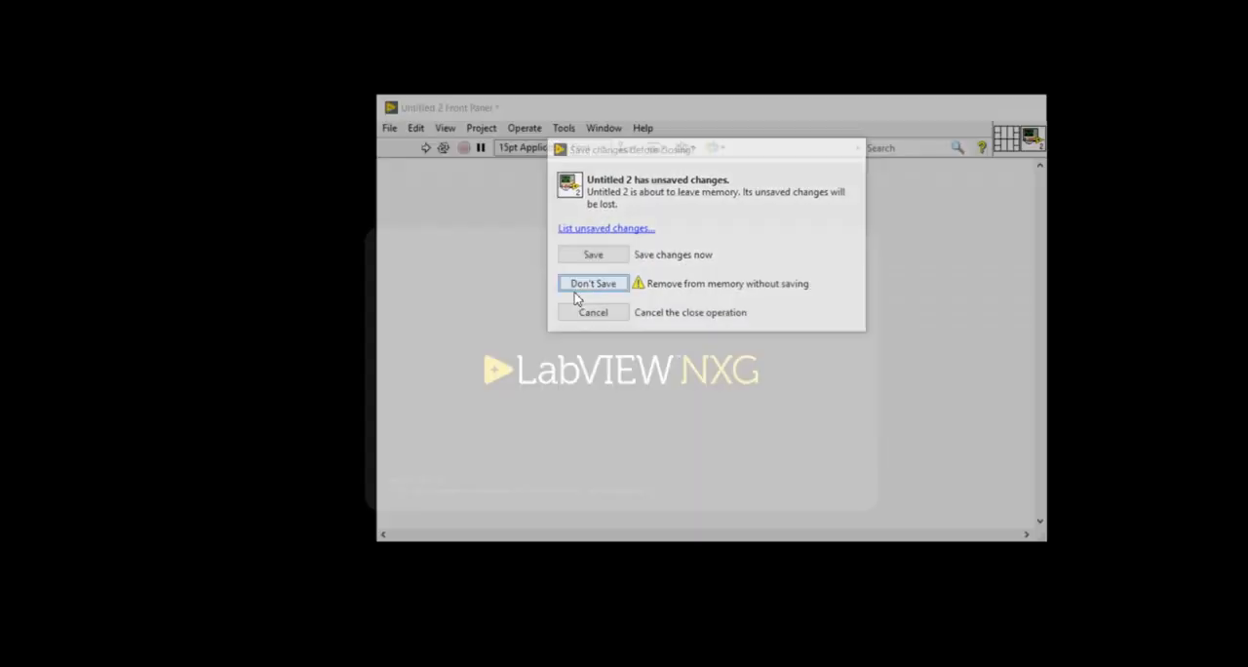
click(592, 283)
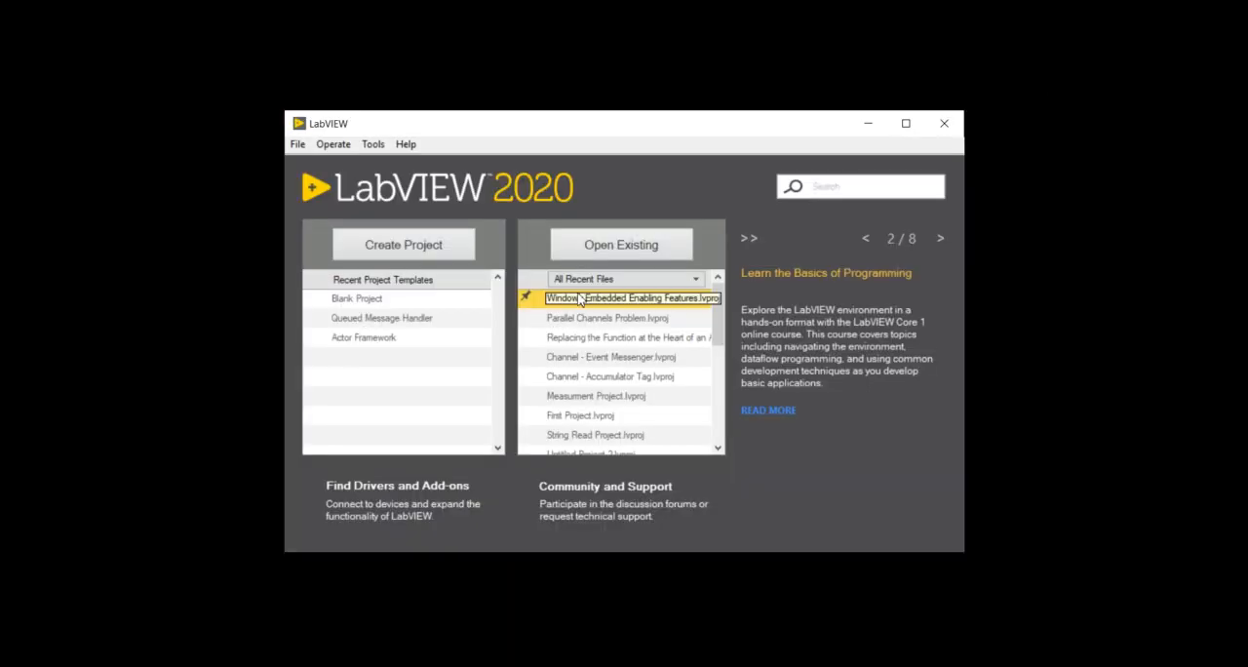
click(298, 143)
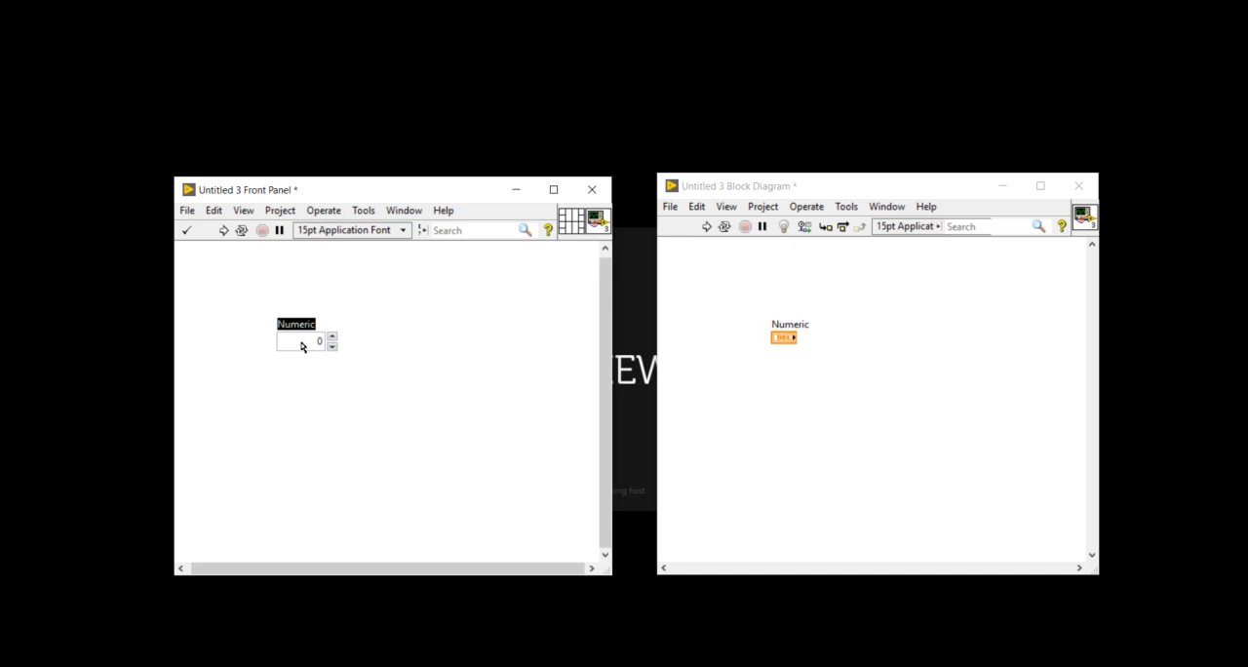
Place two numeric controls on Untitled 3's front panel, labeled A and B
text(A)
text(B)
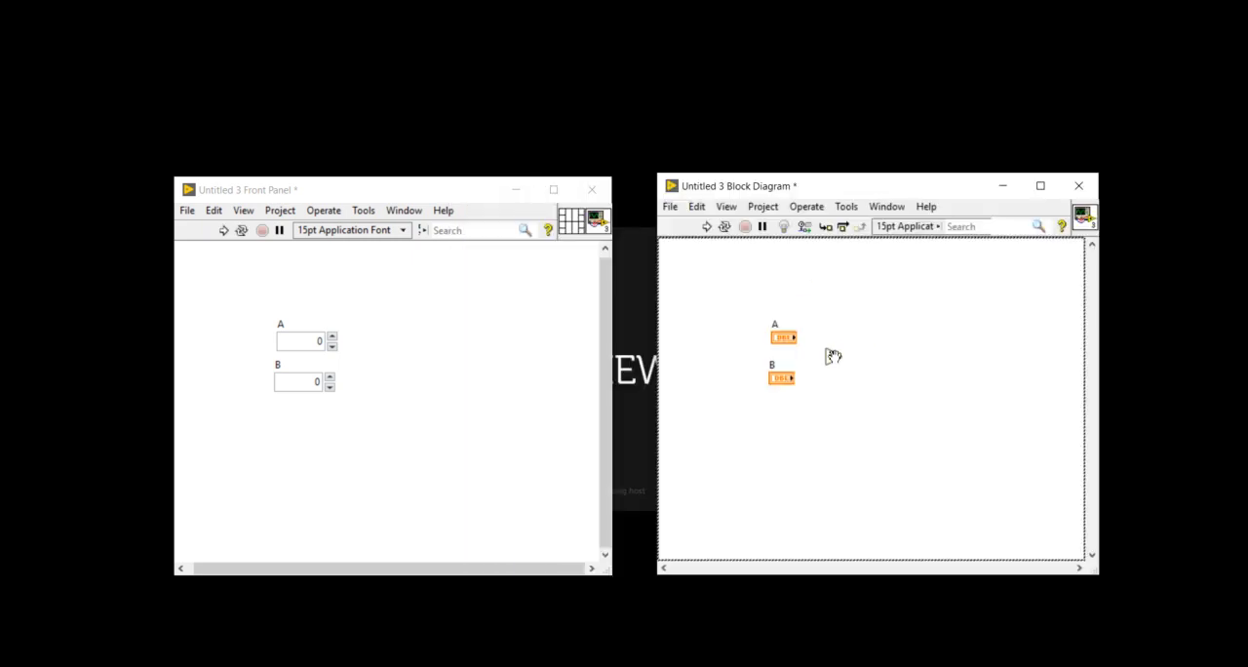
Add A and B, multiply the sum by a 0.5 constant, and wire the product to a new indicator
drag(790, 378, 823, 356)
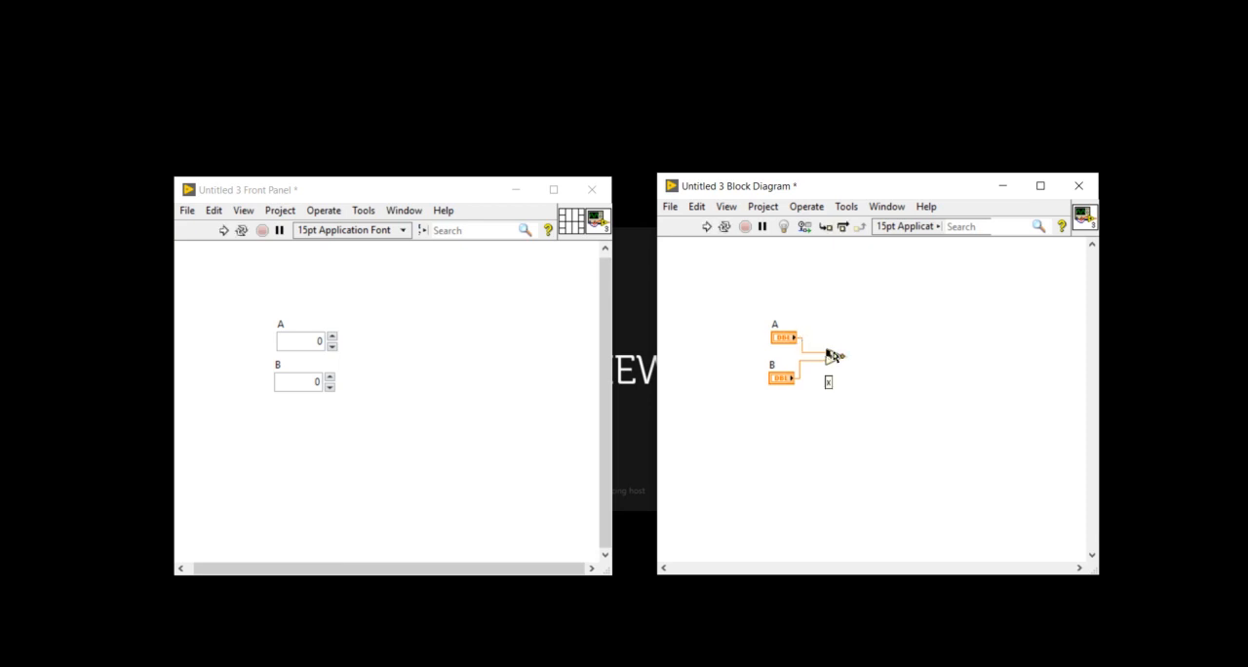
right_click(829, 356)
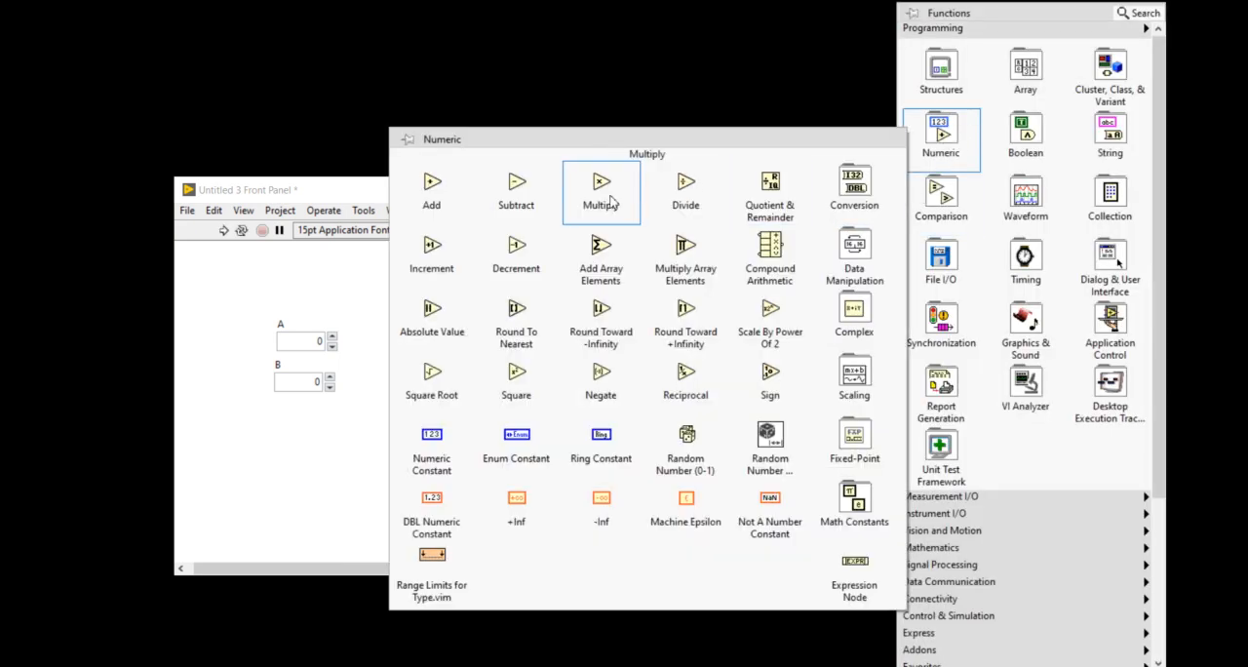
click(601, 186)
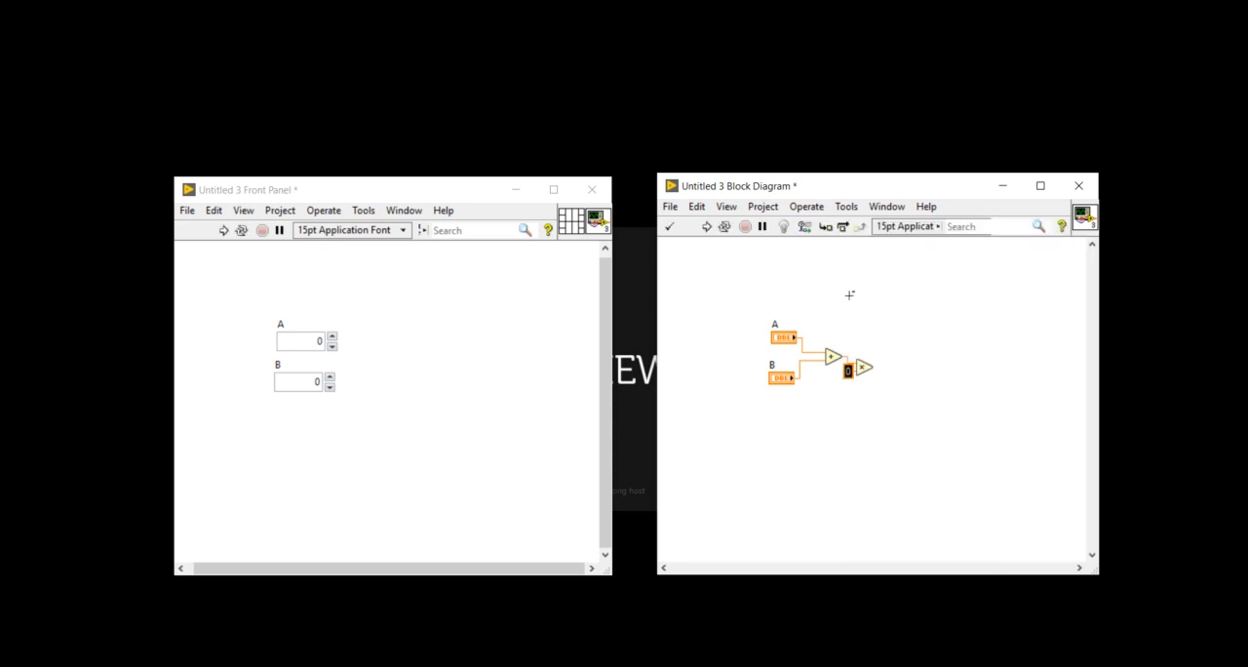
text(0.5)
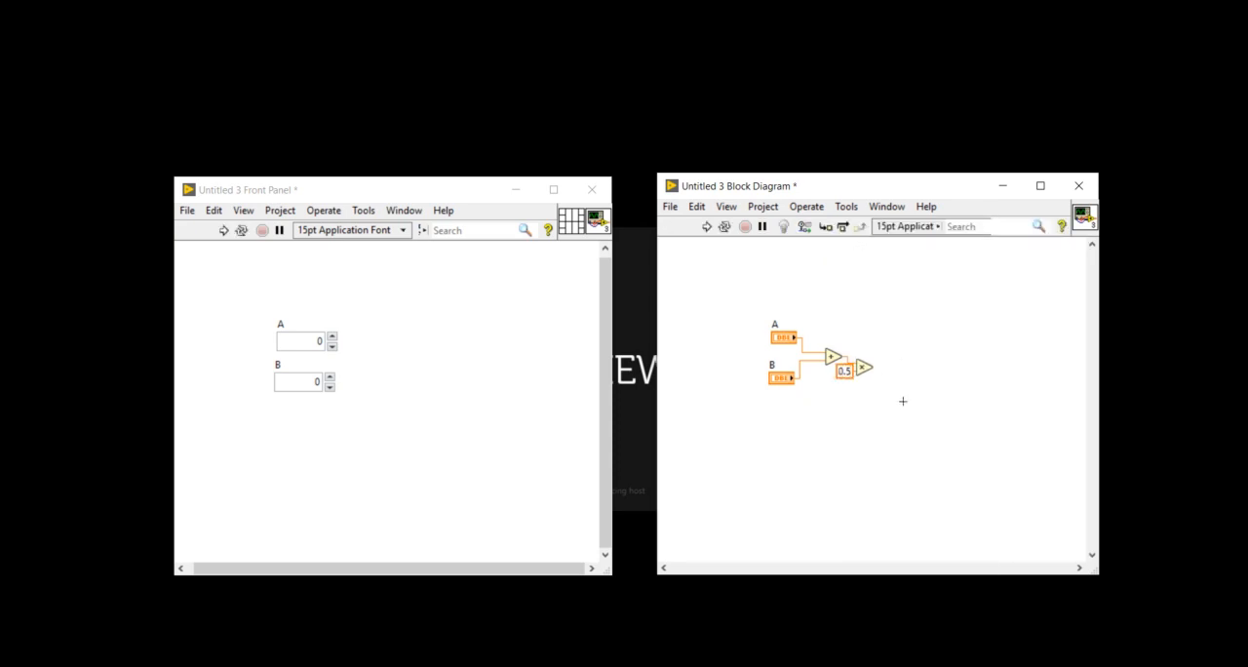
mouse_move(836, 411)
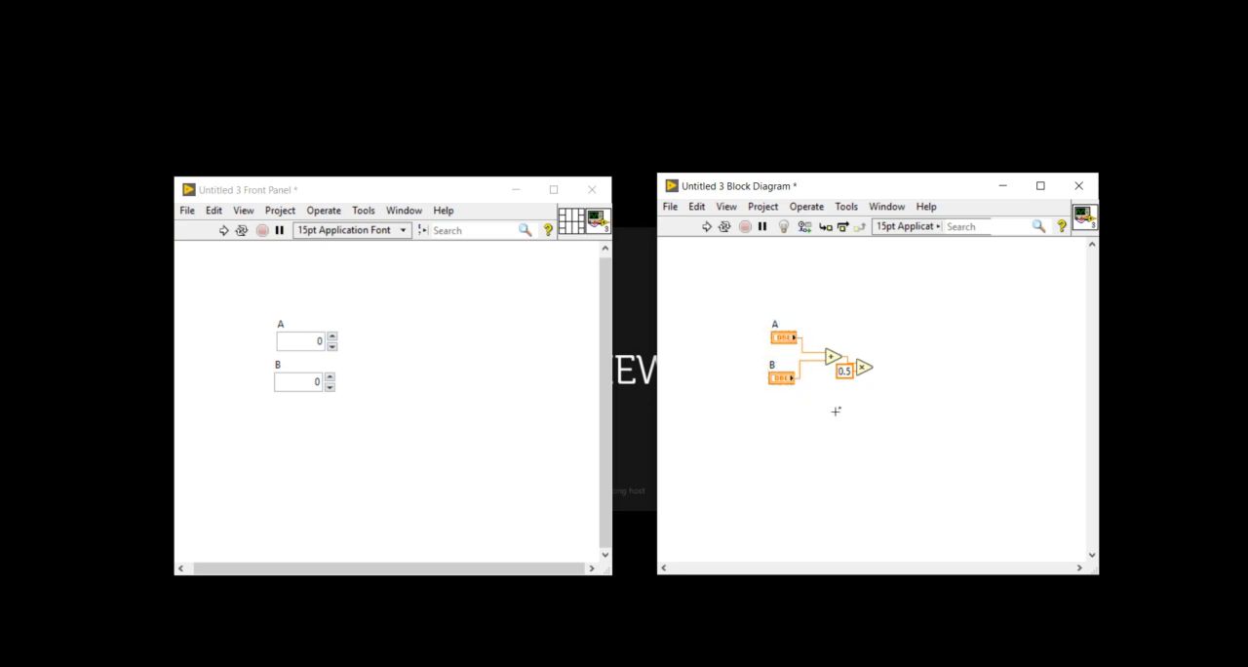
drag(844, 370, 820, 390)
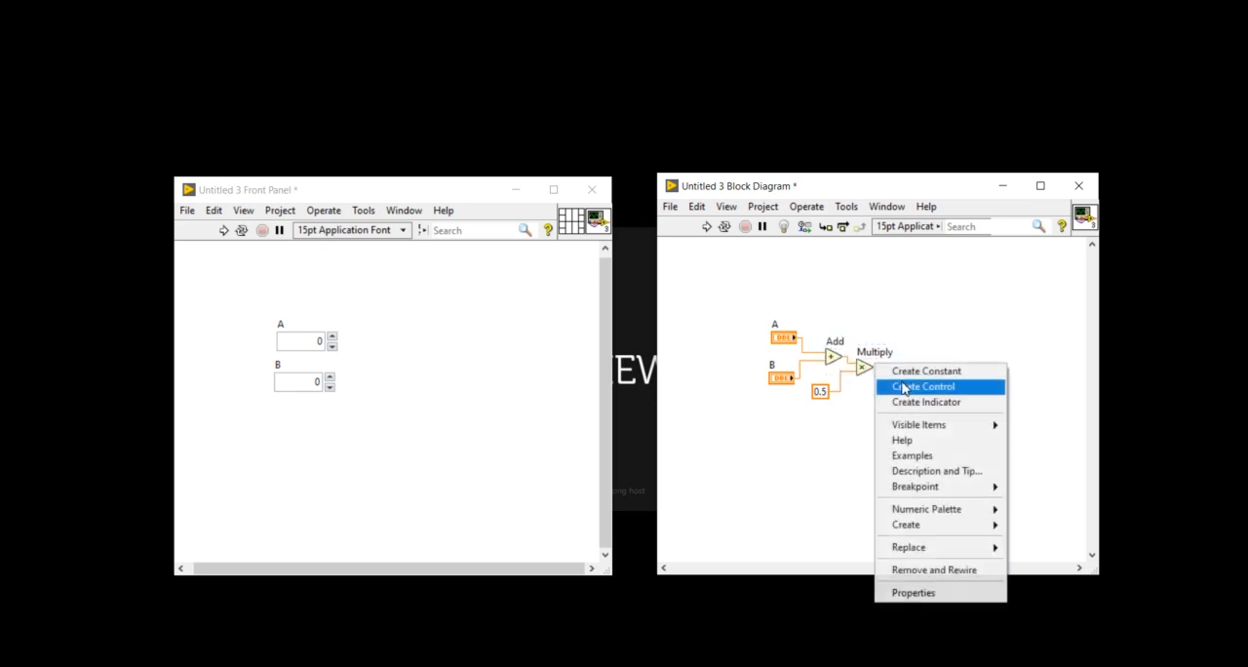
click(925, 402)
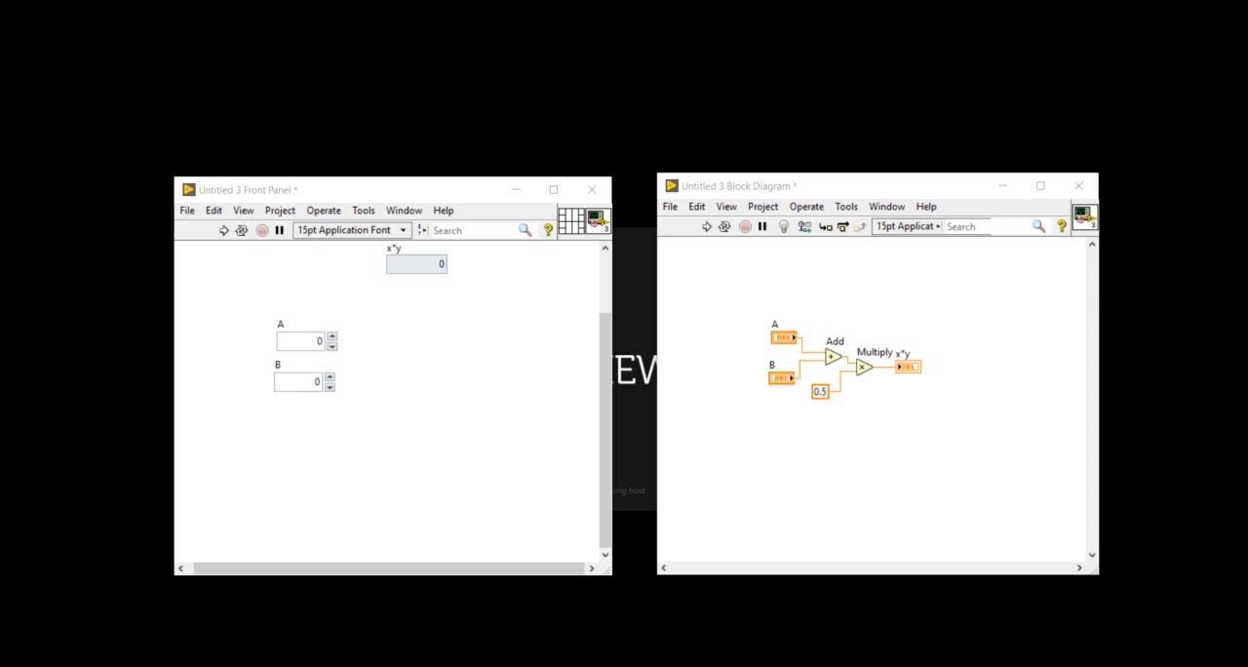
mouse_move(1129, 144)
text(average)
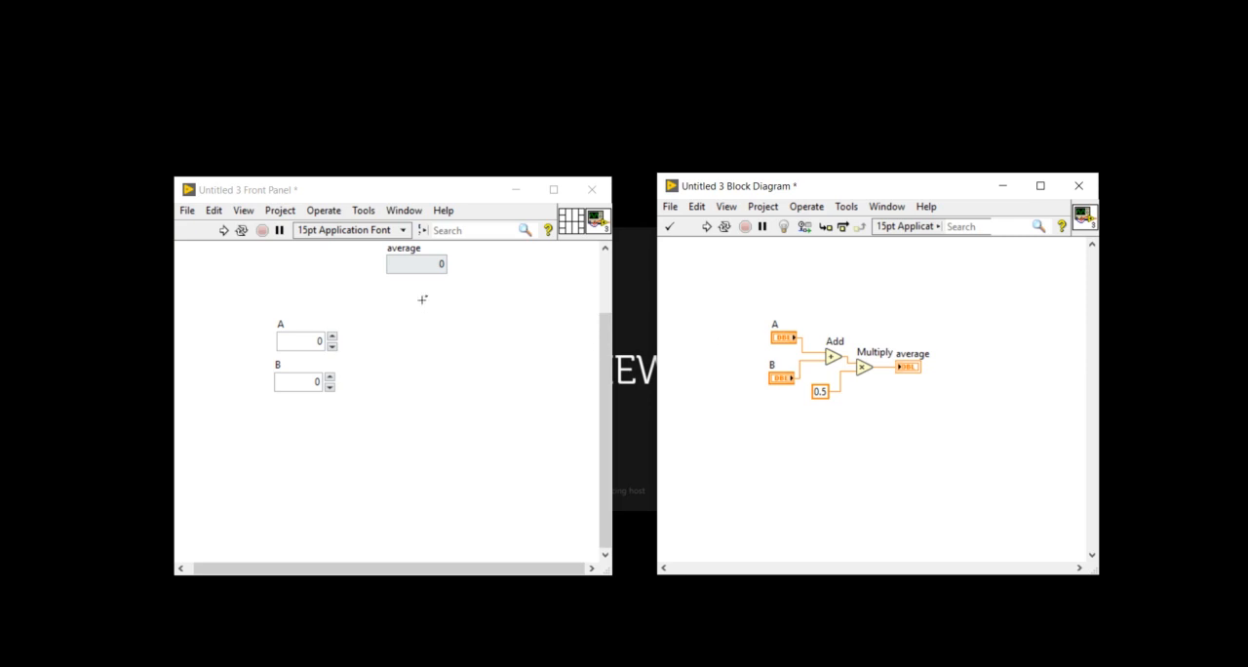
Move the average indicator beside A and B, apply a 2-input/1-output connector pattern, and assign A
drag(416, 263, 388, 358)
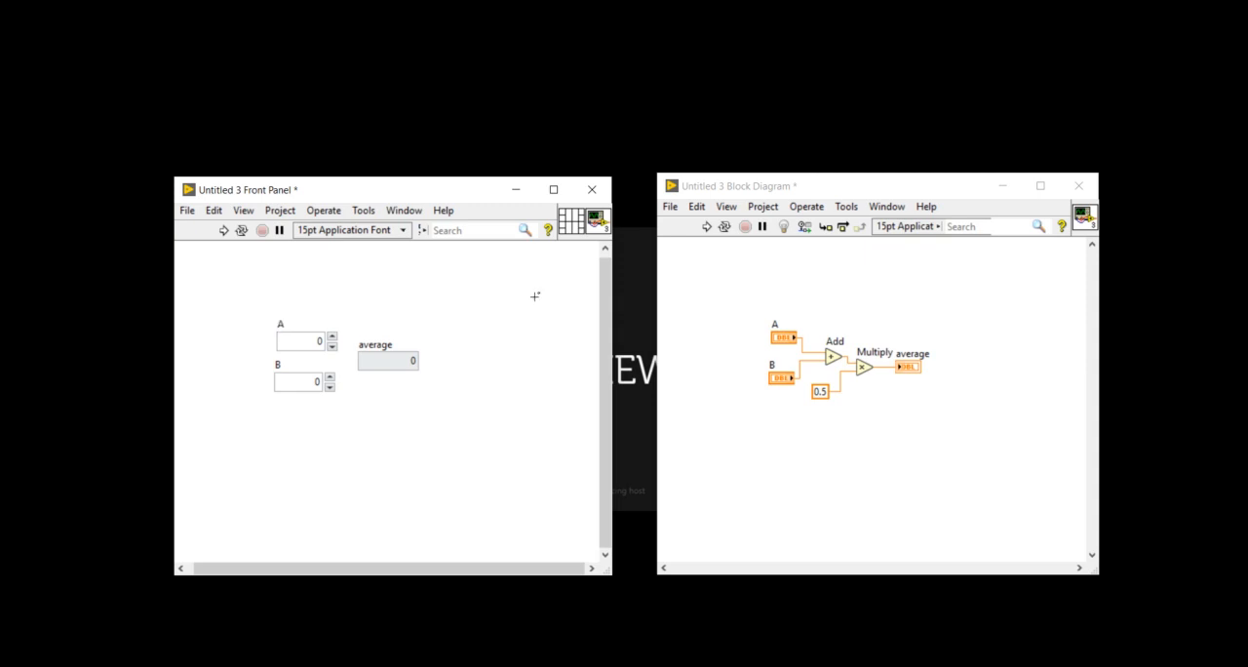
right_click(598, 217)
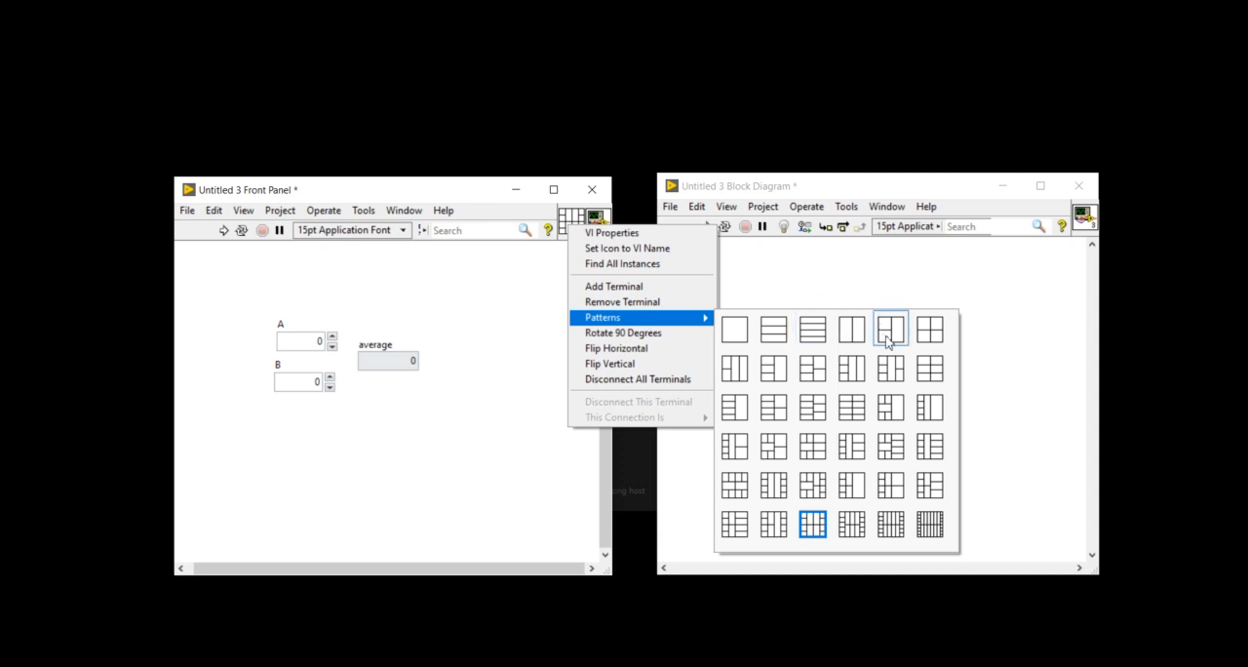
click(890, 329)
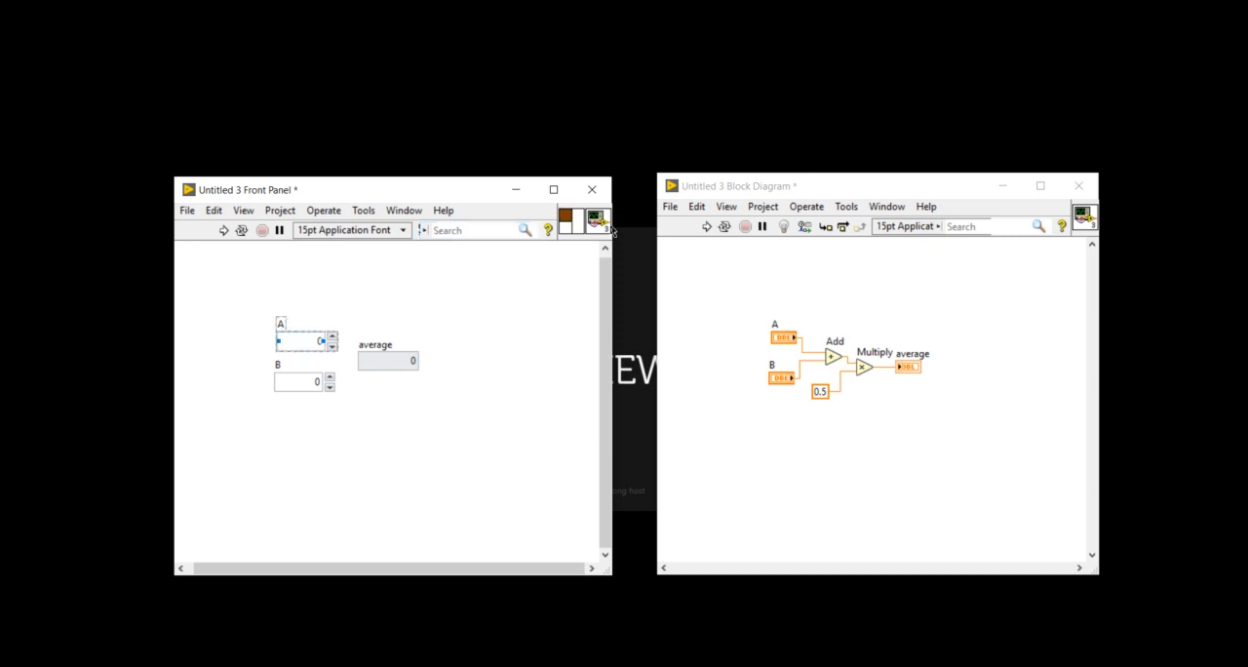
click(298, 381)
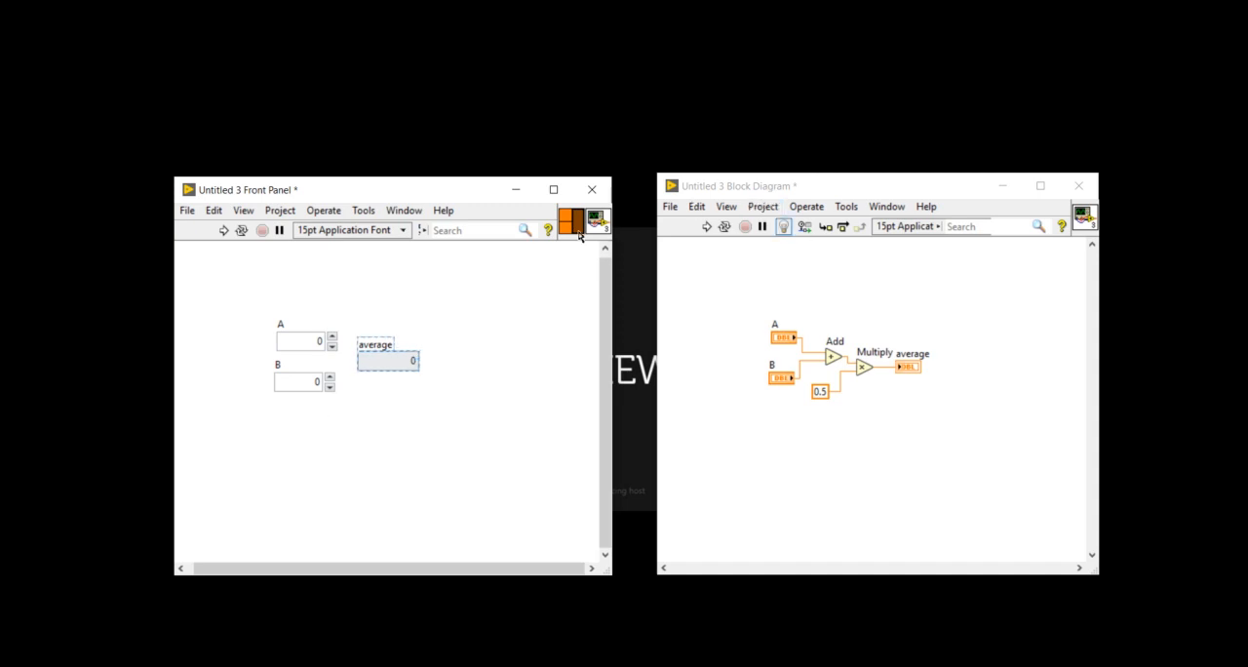
Replace the template icon with the text lines A+B, -----, and 2
right_click(596, 218)
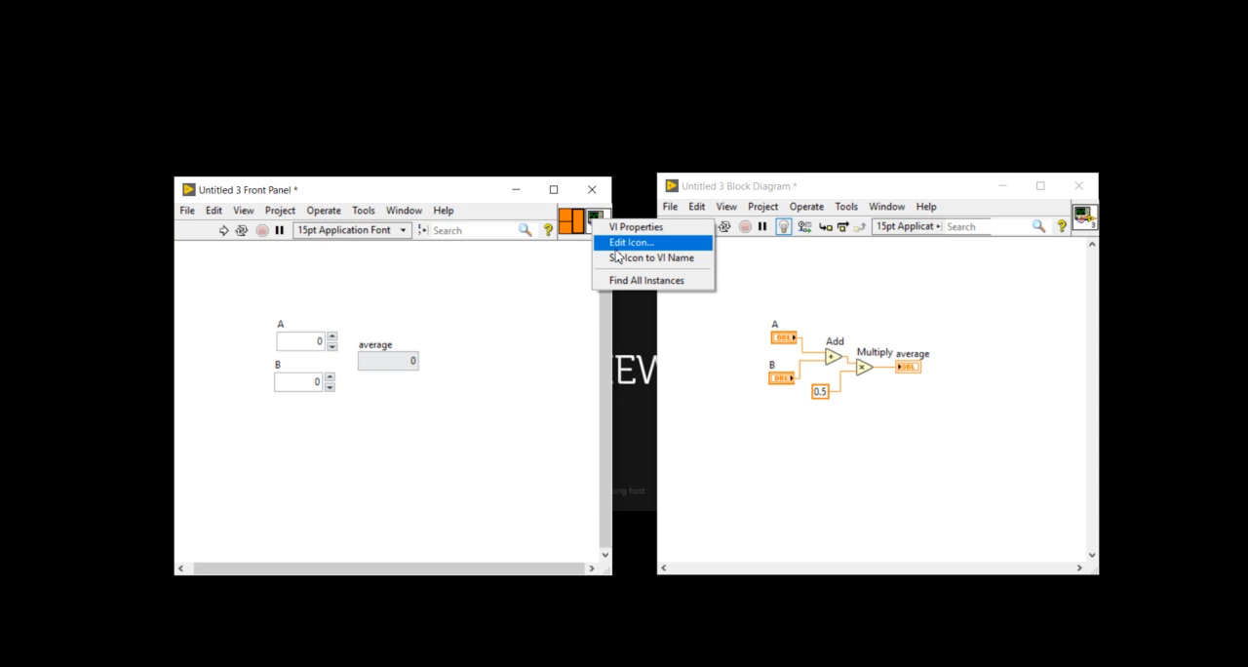
mouse_move(648, 257)
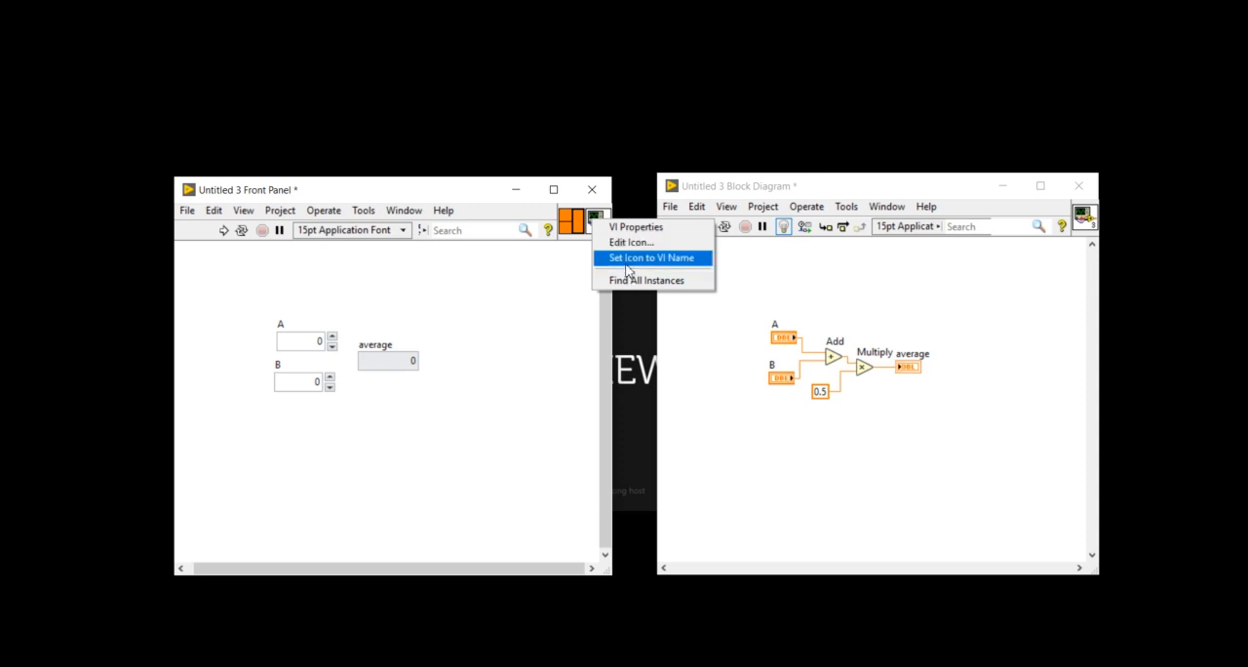
click(651, 257)
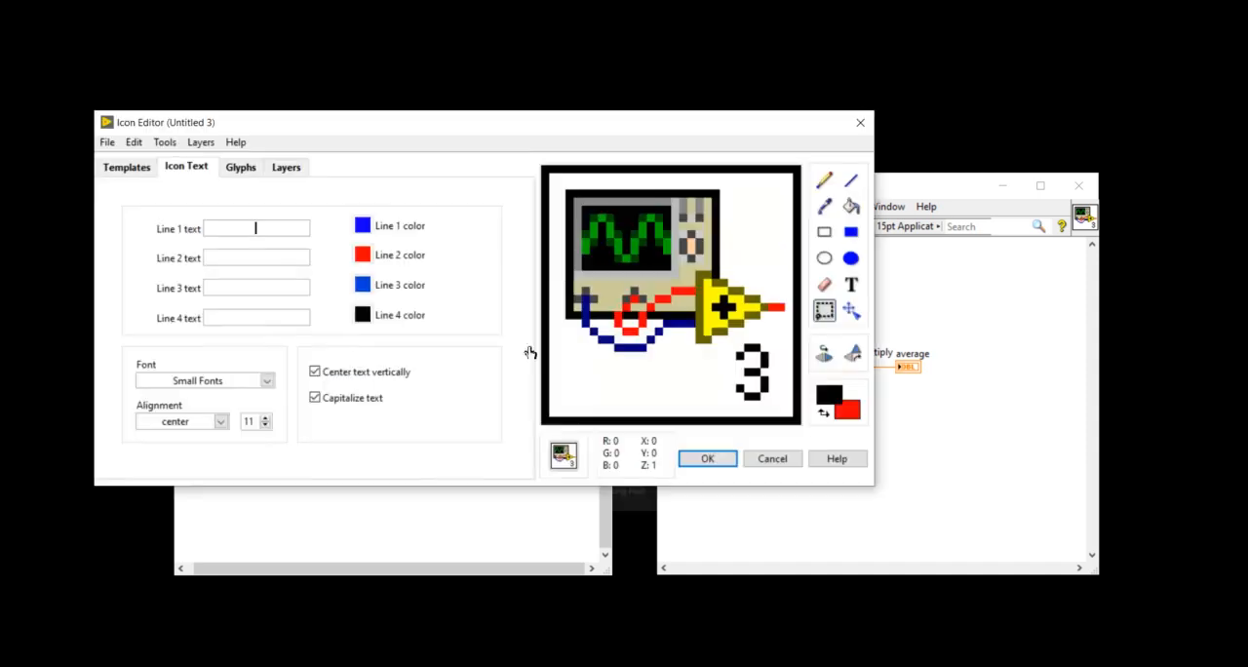
mouse_move(361, 115)
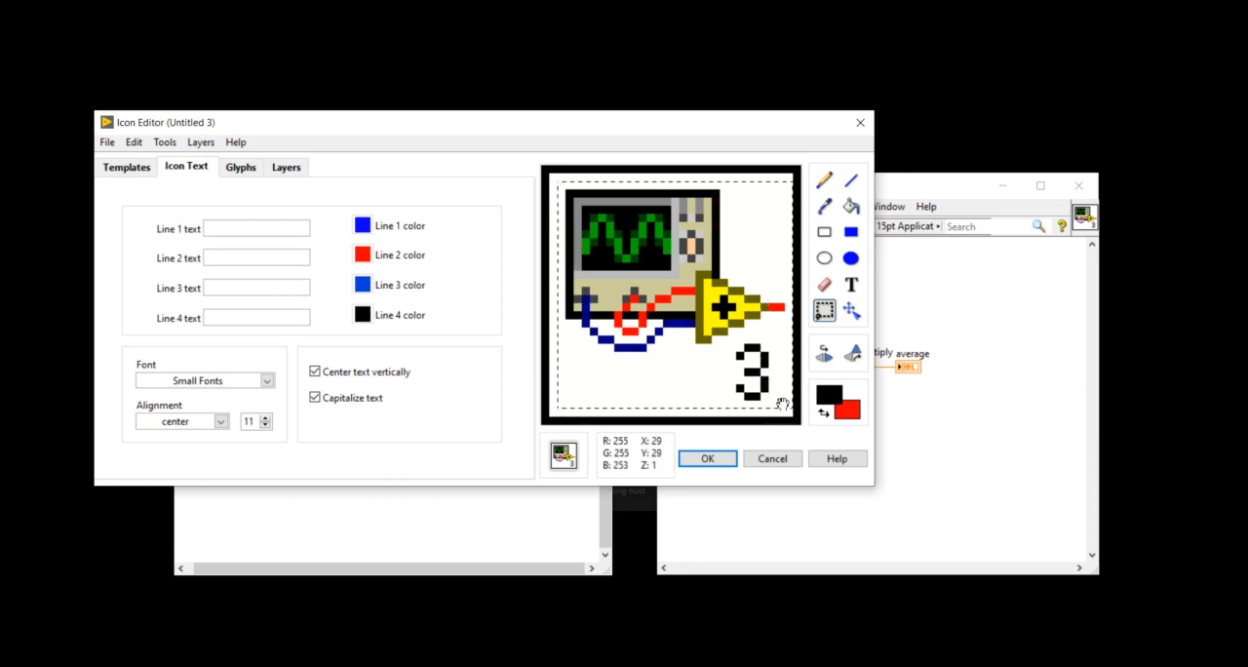
text(A)
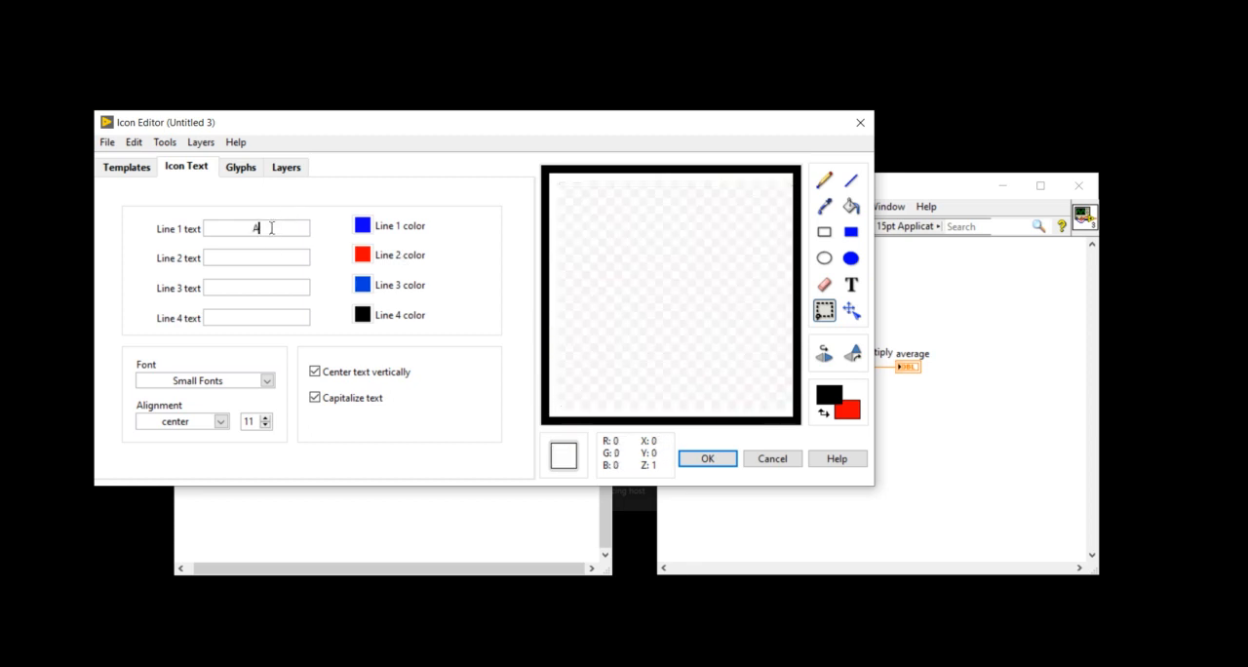
text(+B)
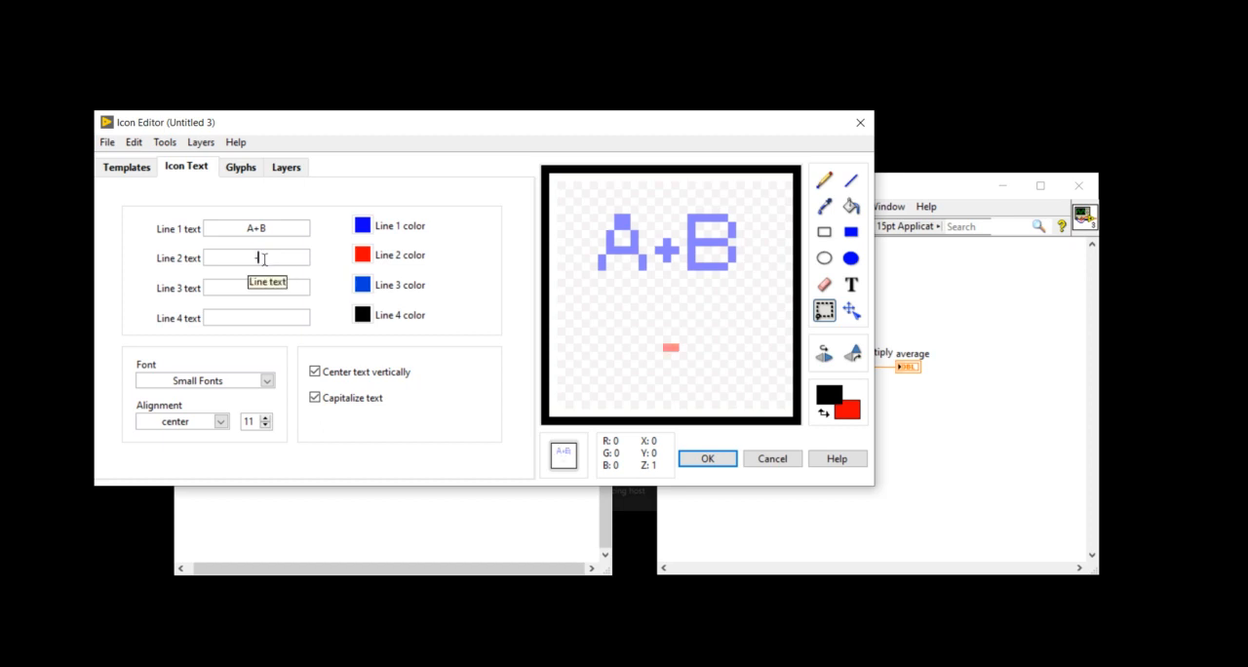
text(-----)
click(256, 286)
text(2)
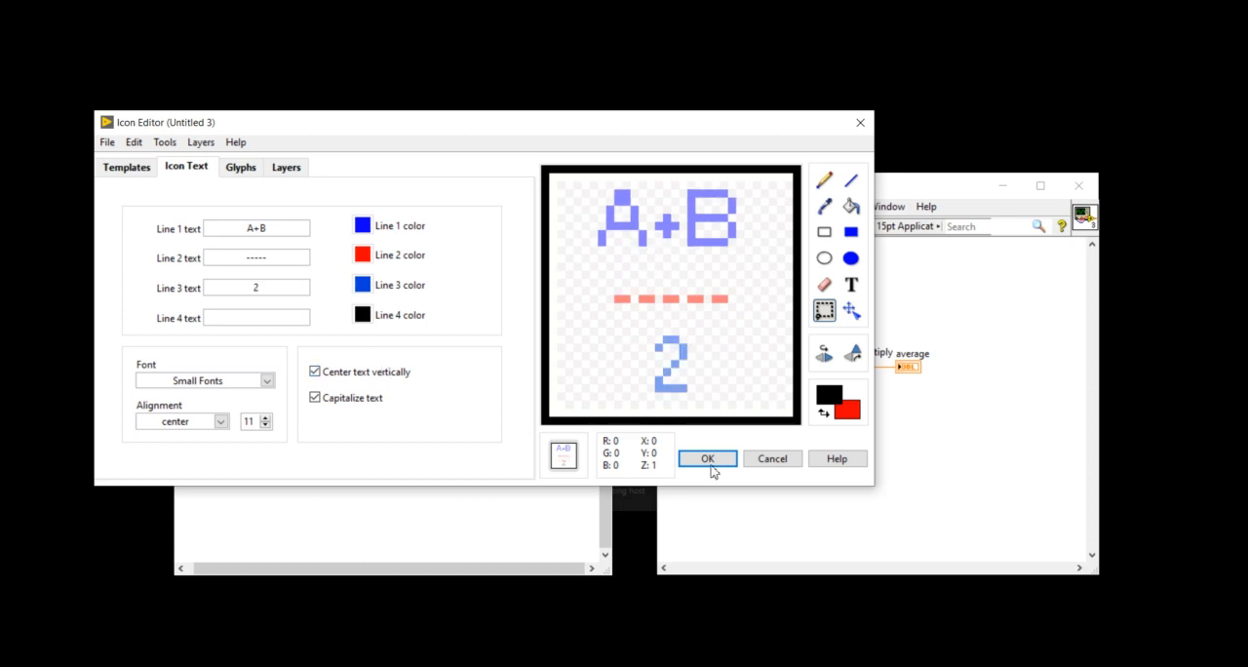
Apply the A+B over 2 icon to Untitled 3 and browse the File menu
click(706, 459)
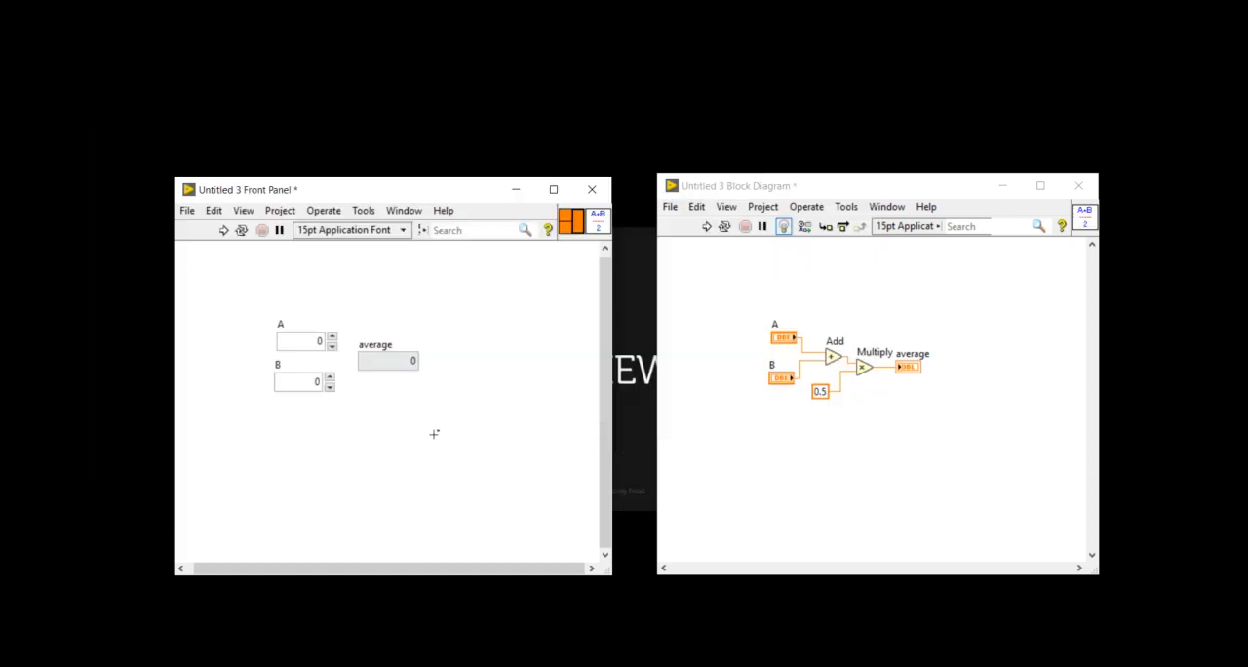
click(186, 209)
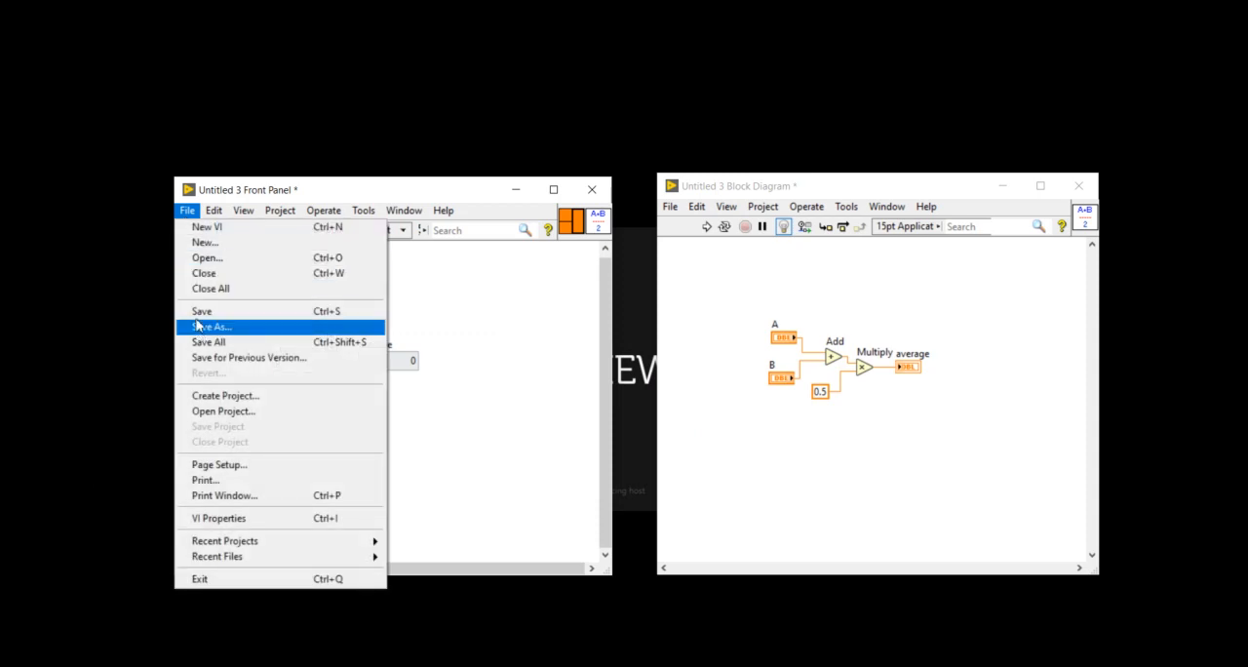
click(210, 327)
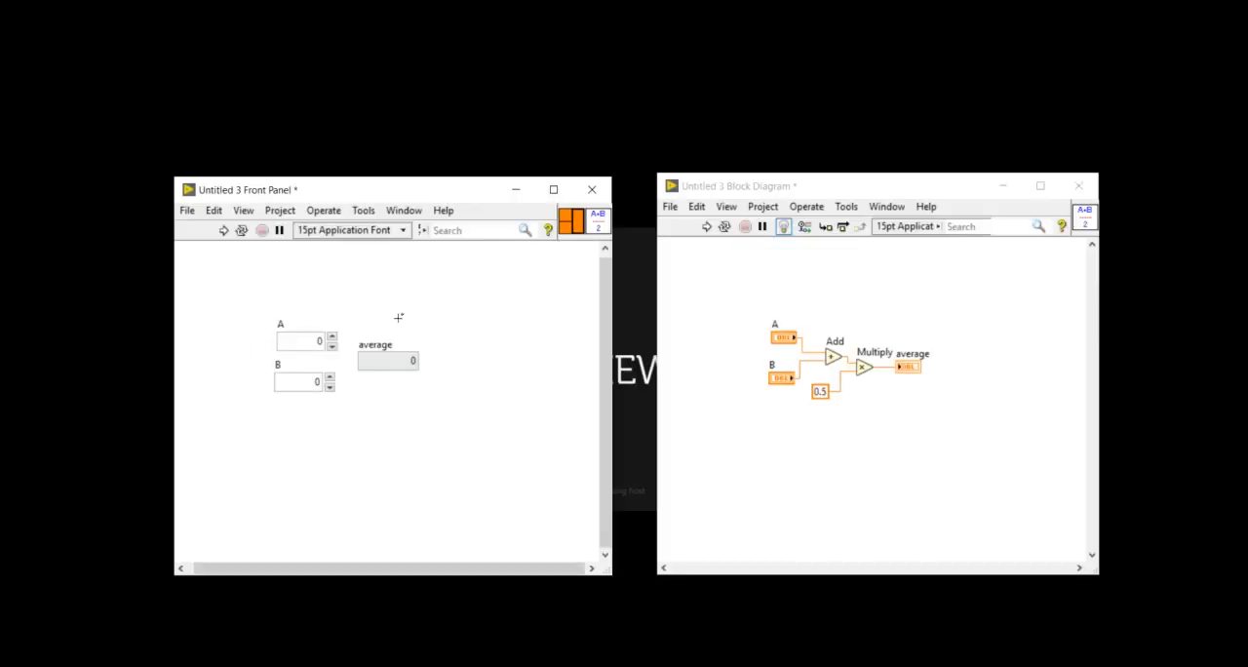
click(186, 209)
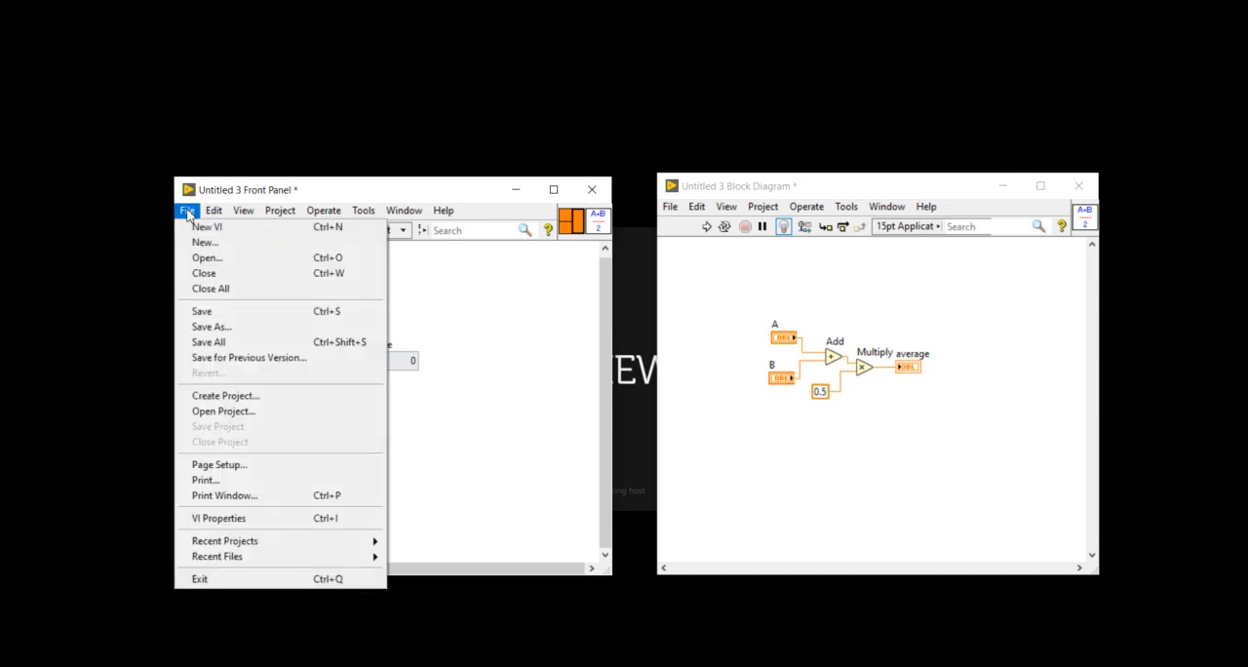
mouse_move(218, 517)
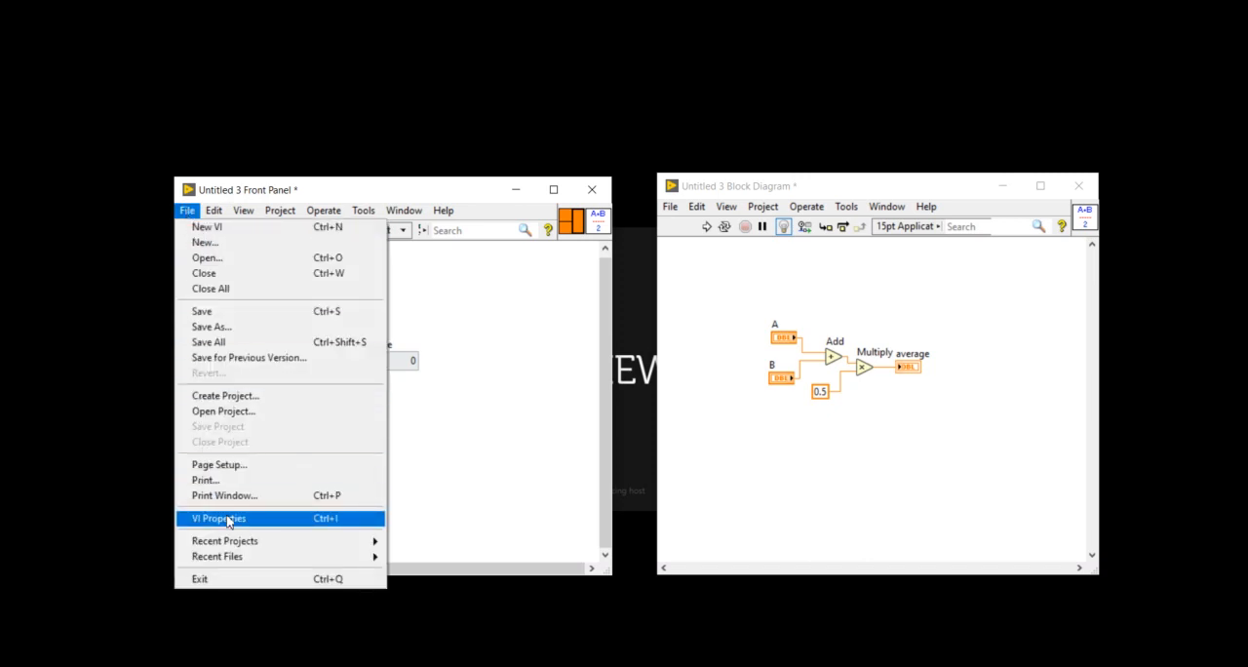
In VI Properties, customize Window Appearance to show the front panel when called
click(216, 518)
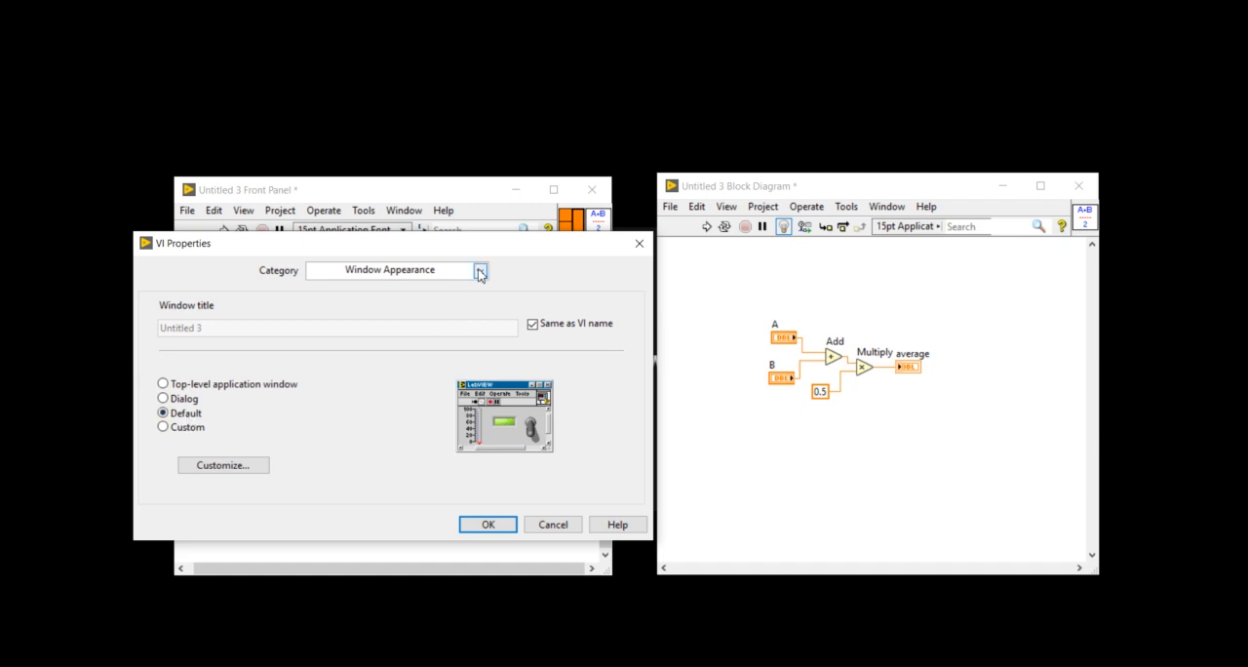
click(479, 270)
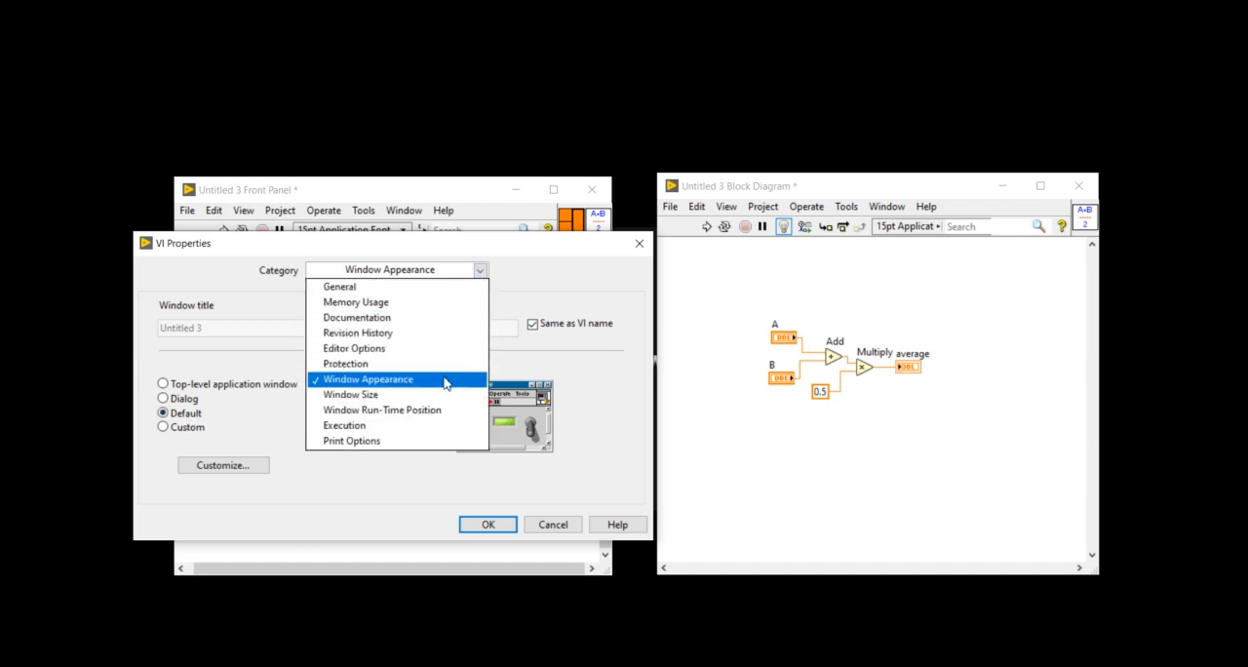
click(367, 378)
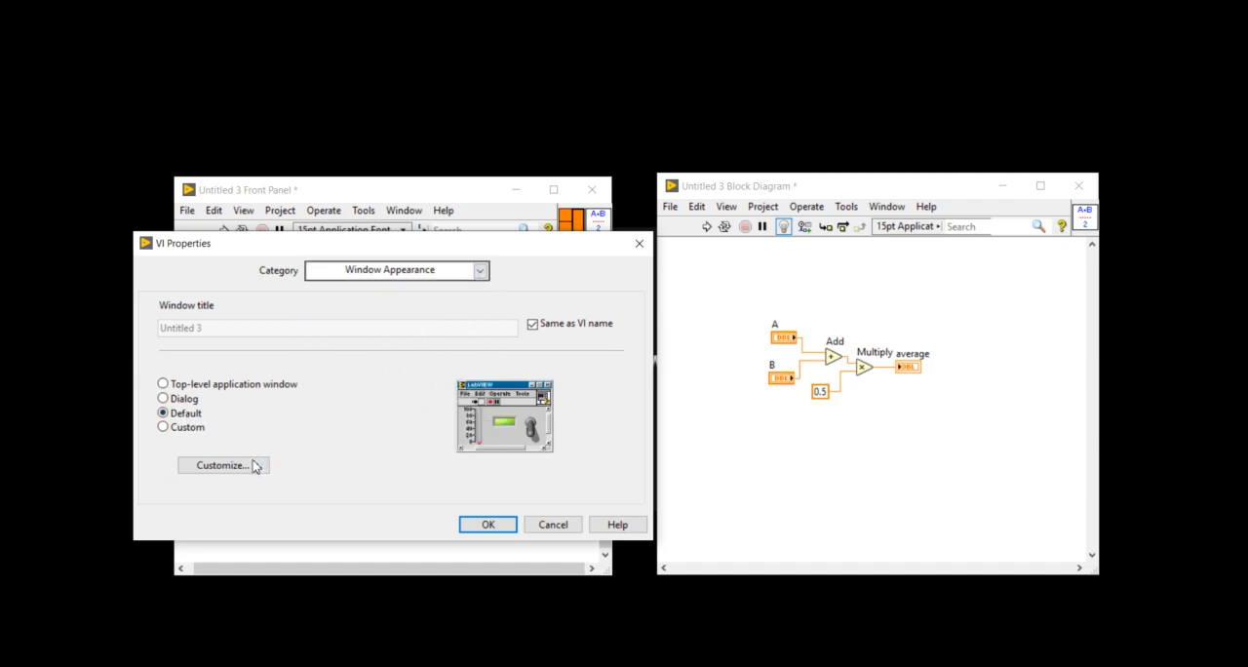
click(222, 465)
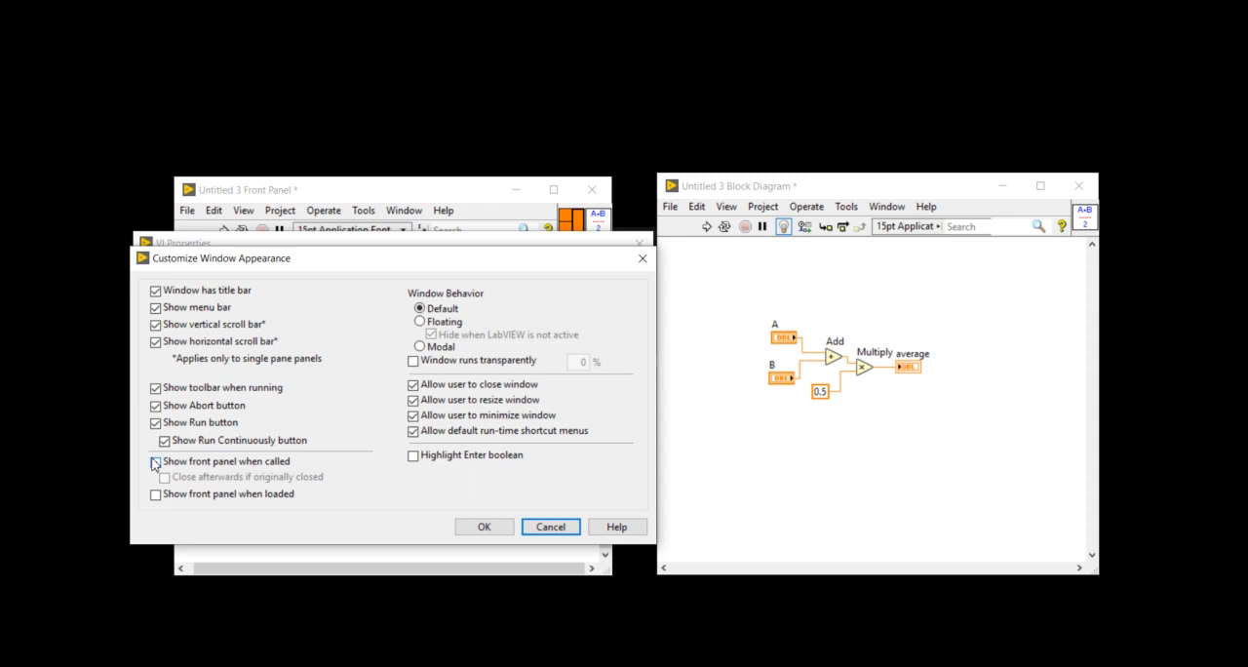
click(155, 461)
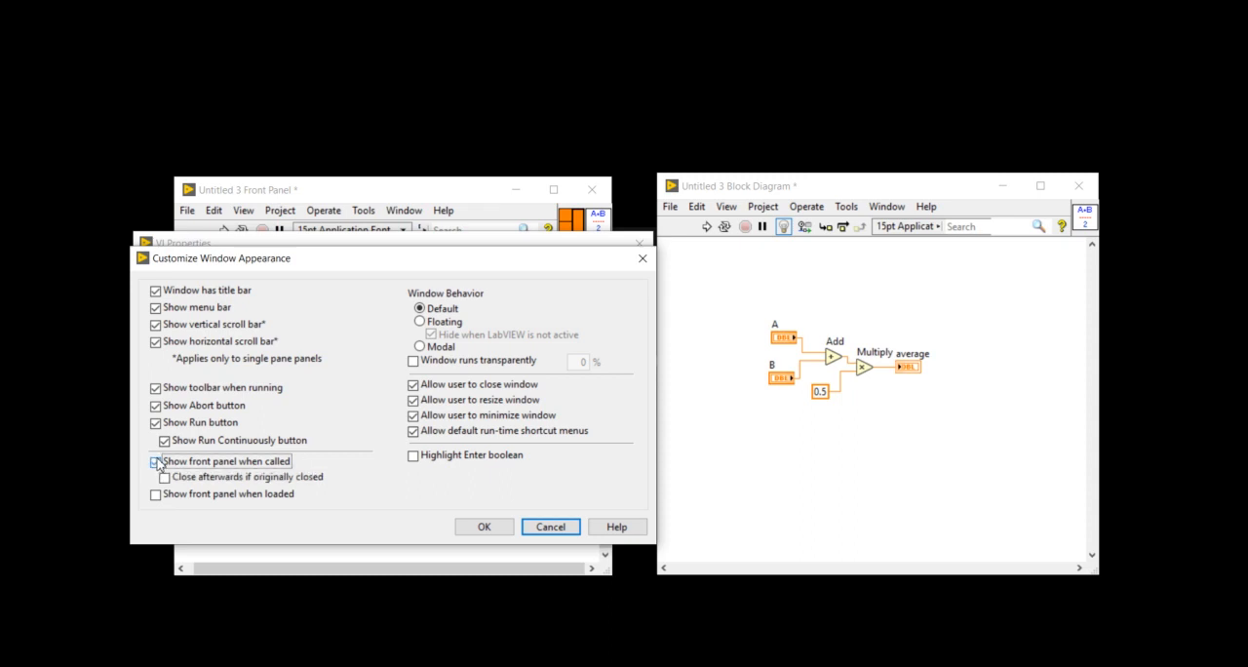
click(156, 460)
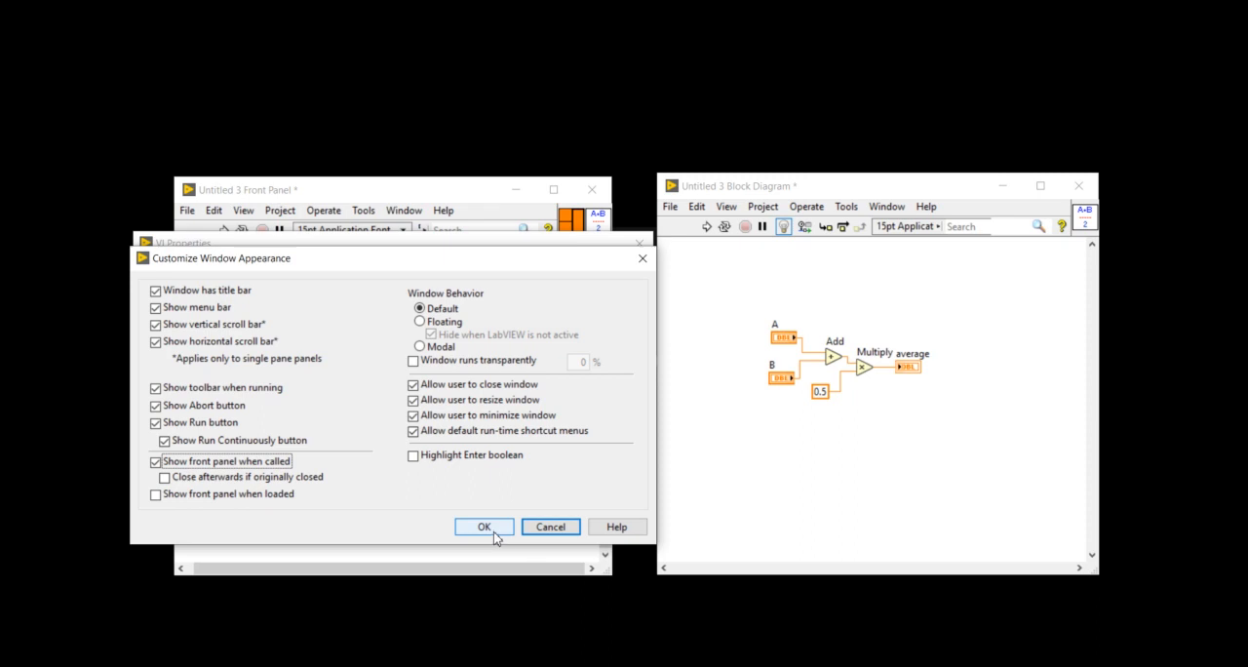
click(483, 526)
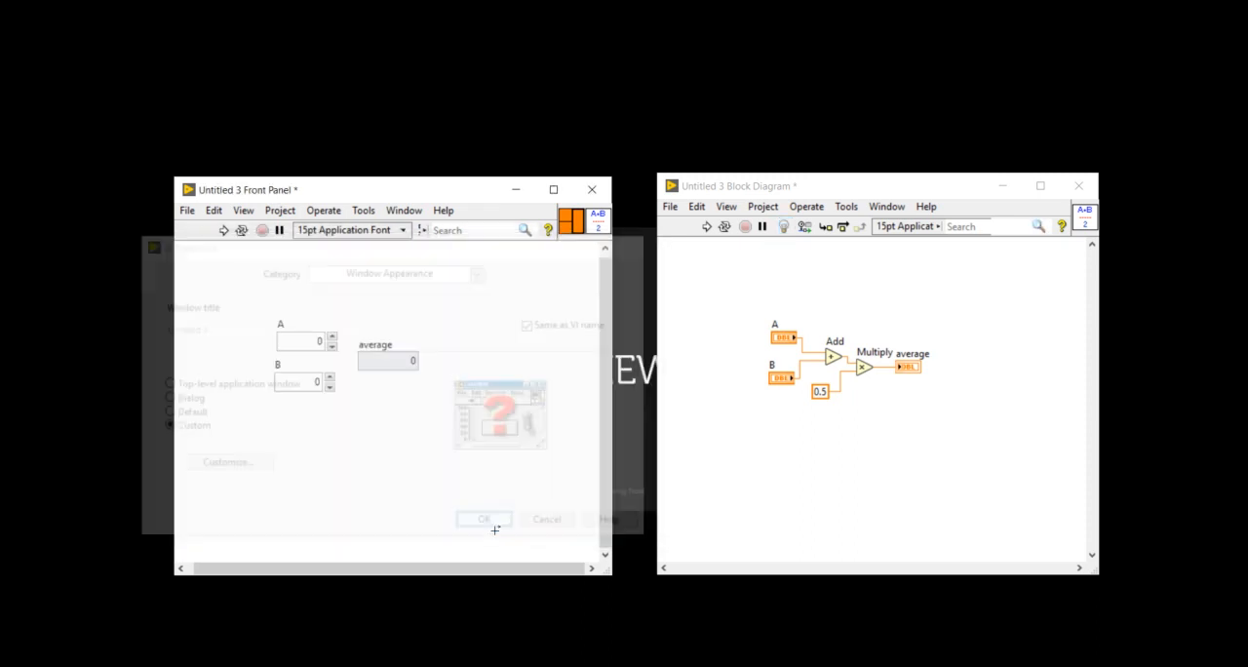
Close VI Properties and save the VI in Documents as average.Vi
click(483, 518)
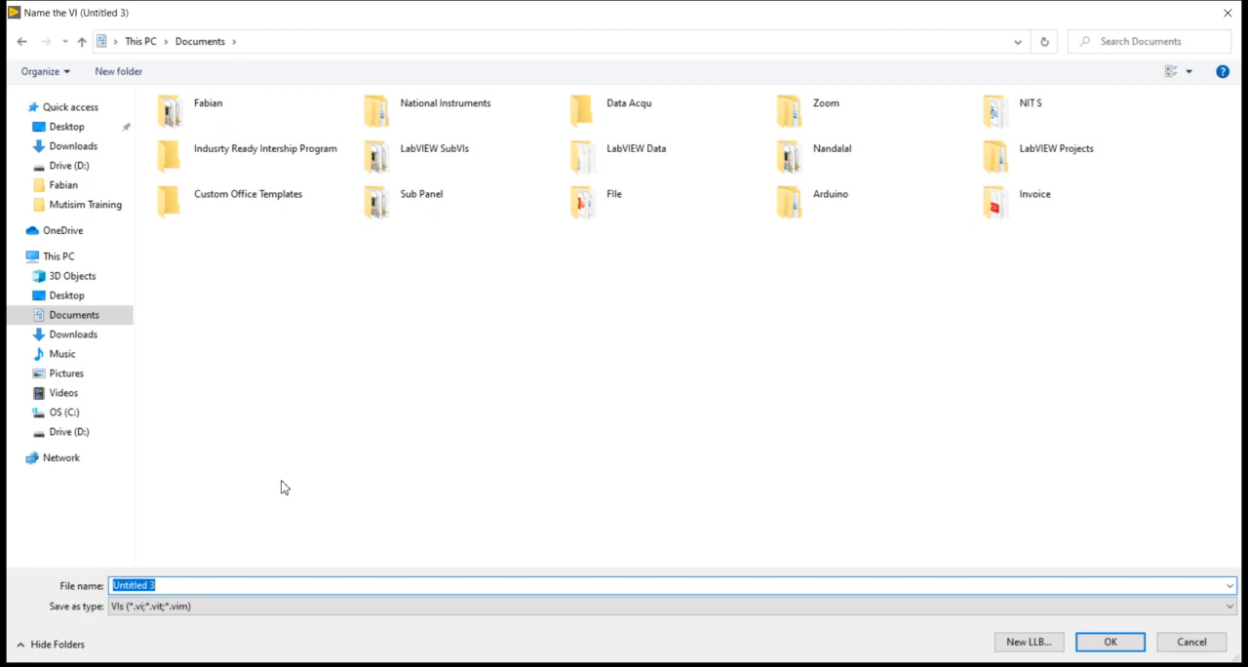
text(average.Vi)
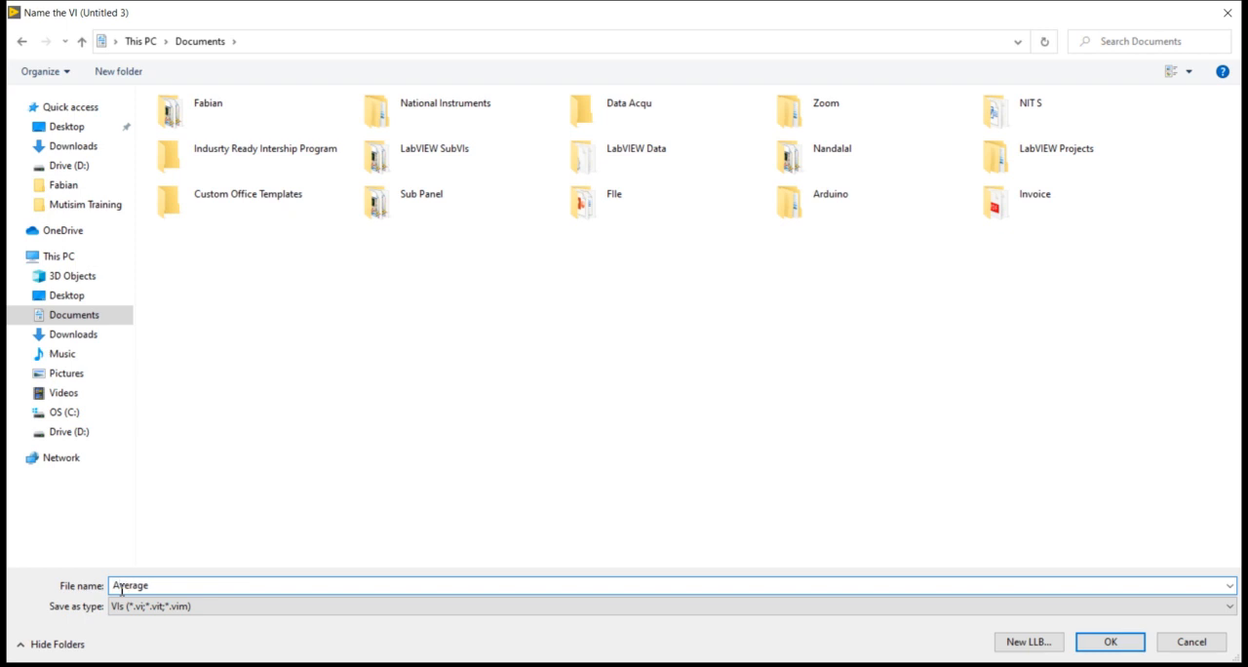
click(1110, 641)
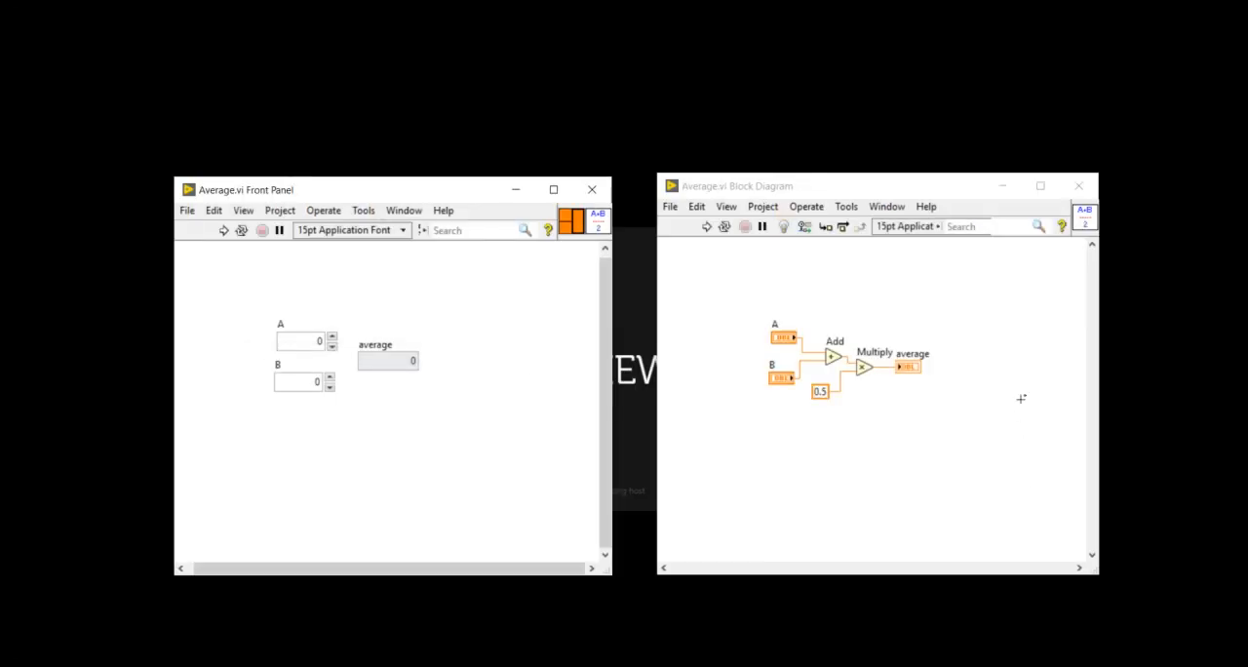
mouse_move(1126, 199)
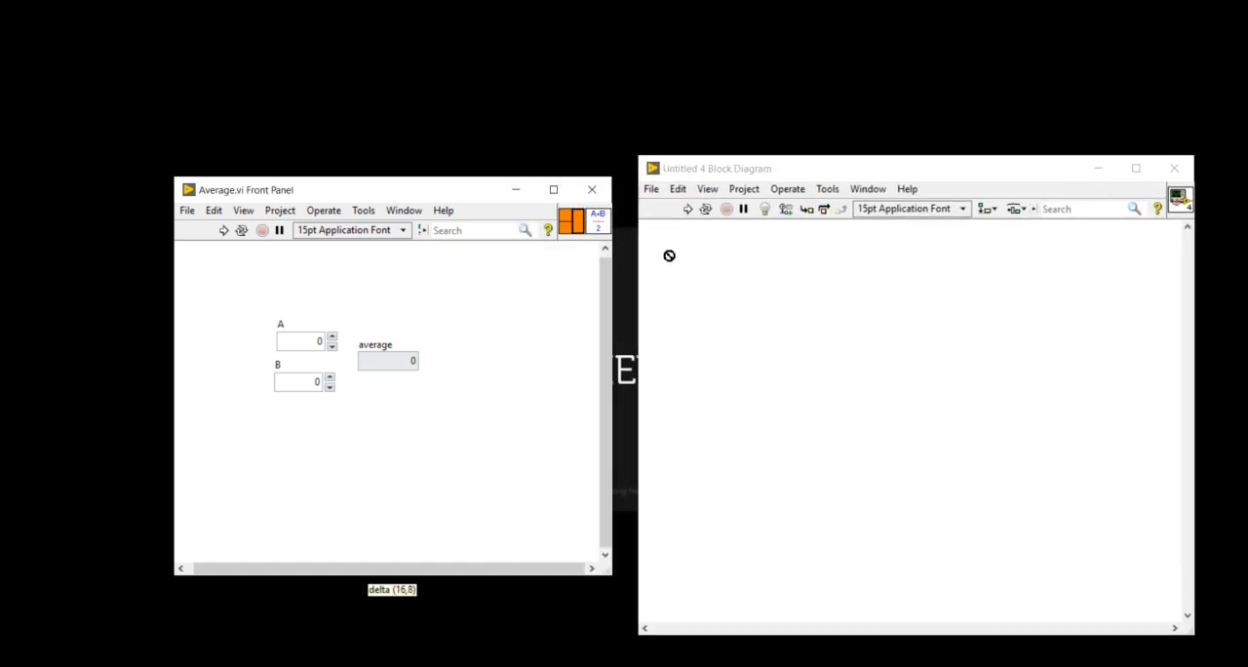
Place Average.vi with its A+B over 2 icon as a subVI on the Untitled 4 diagram
click(906, 322)
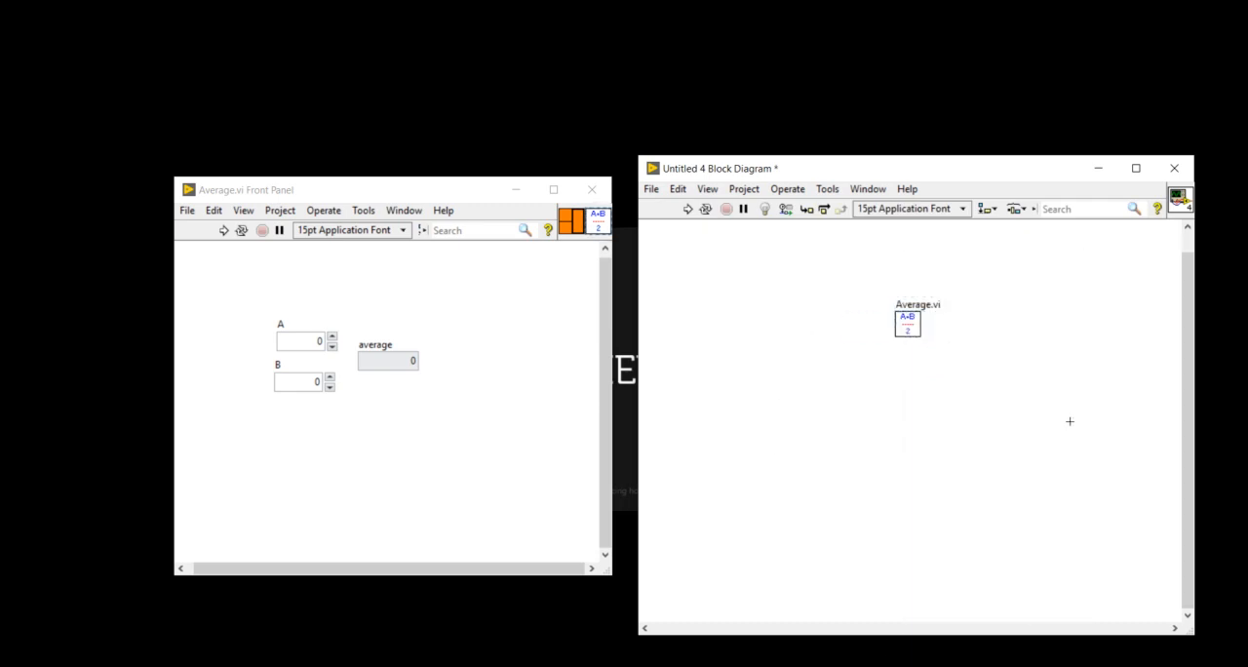
mouse_move(718, 333)
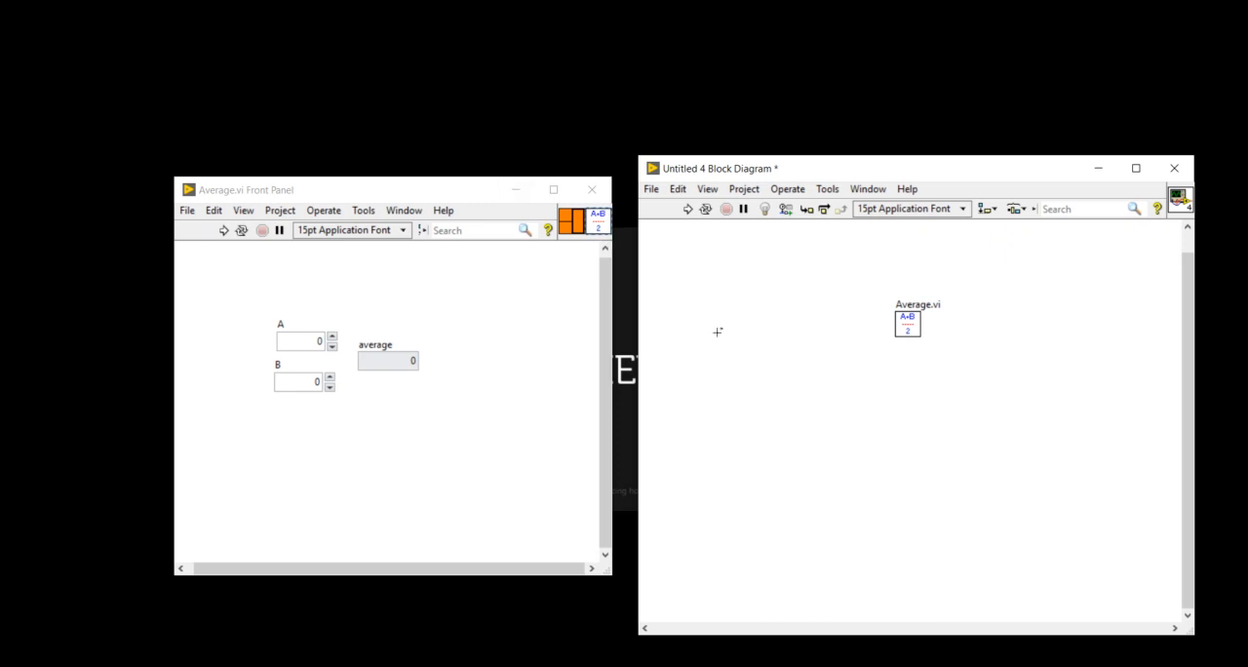
click(591, 190)
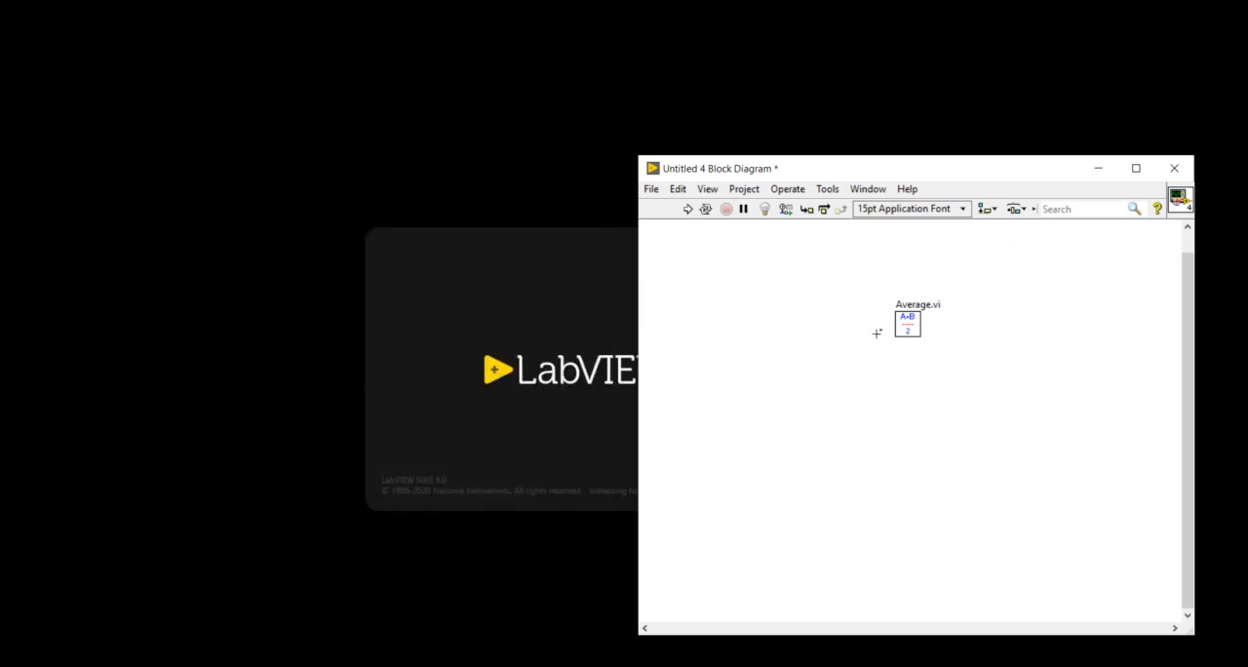
Create constants on the subVI's inputs, set them to 3 and 5, and run to show average 4
right_click(906, 327)
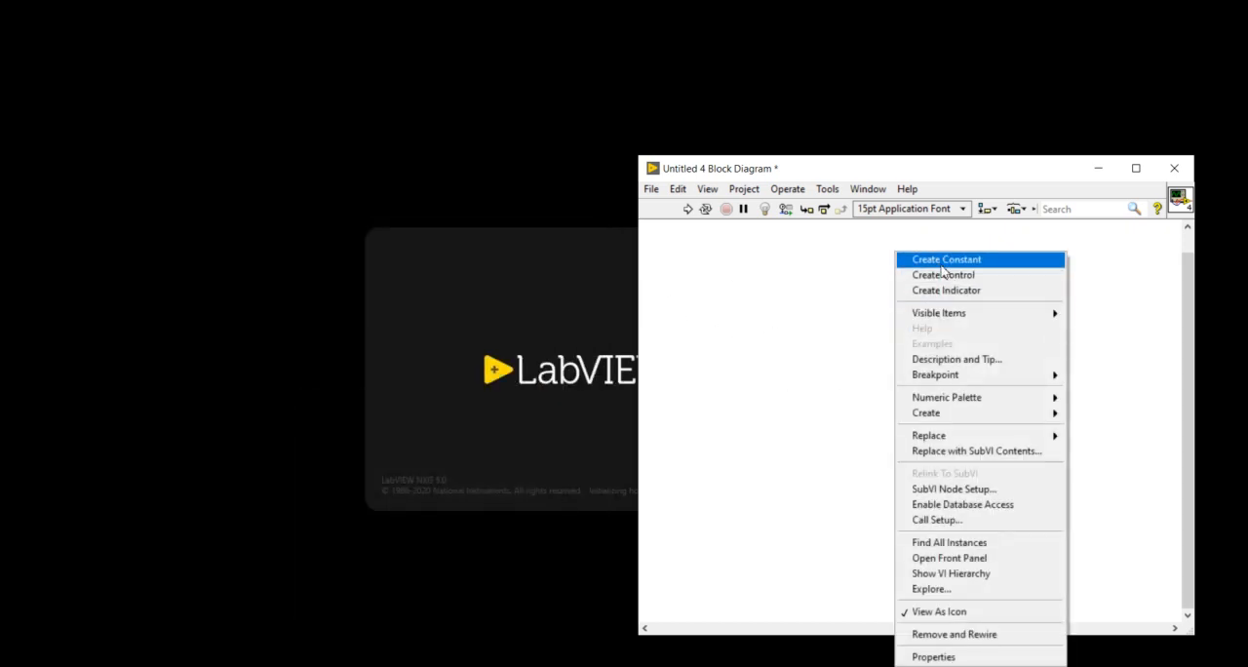
click(946, 259)
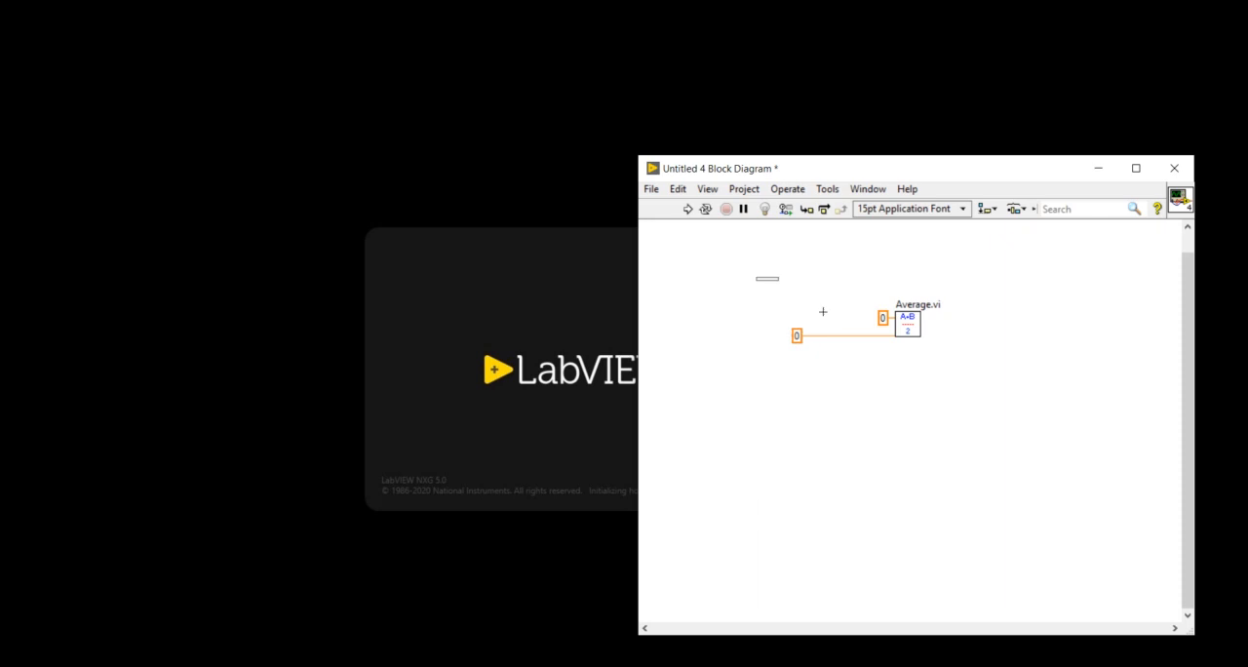
right_click(906, 322)
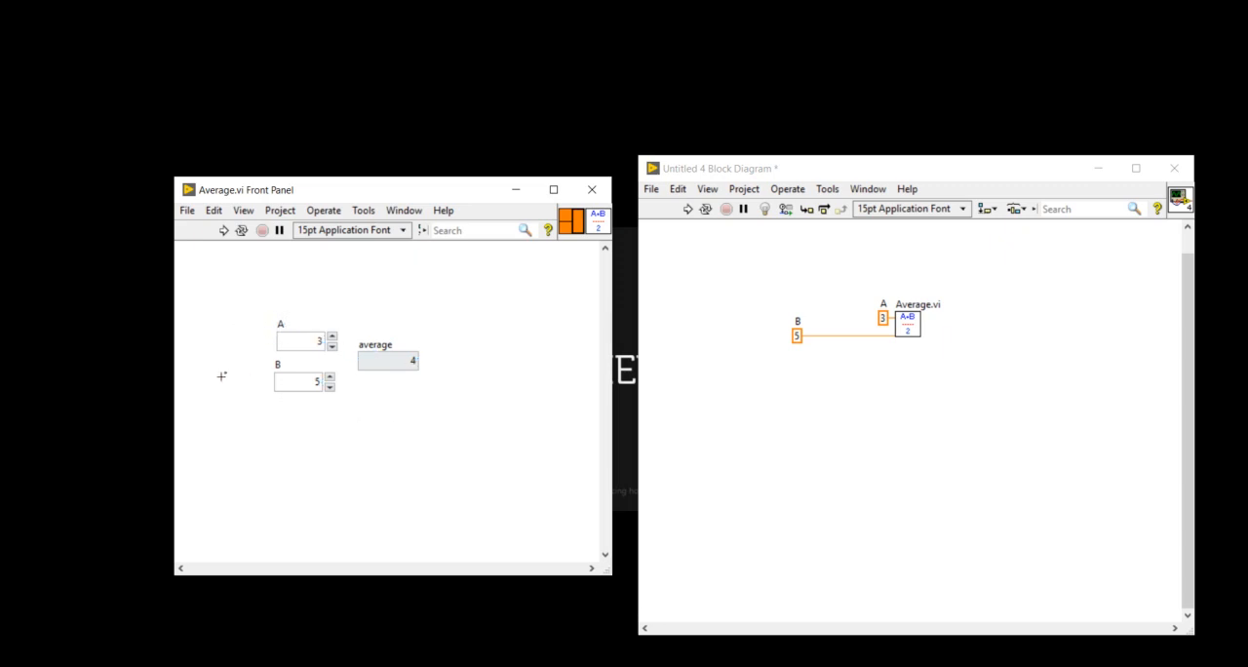
mouse_move(691, 288)
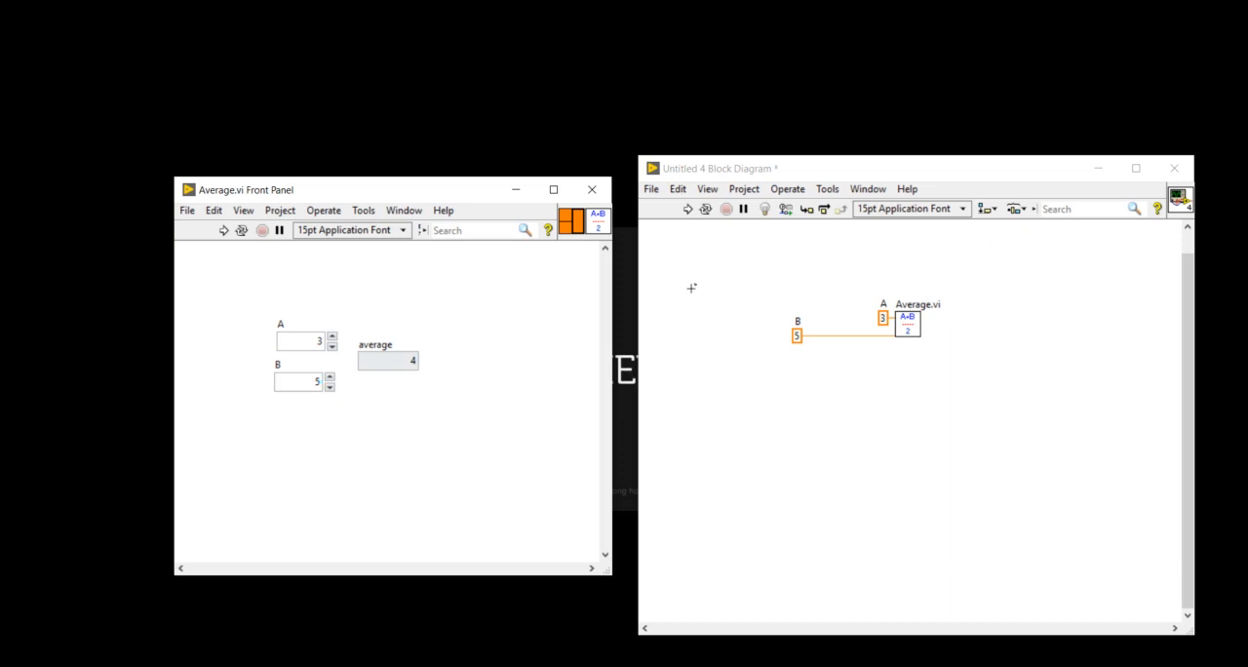